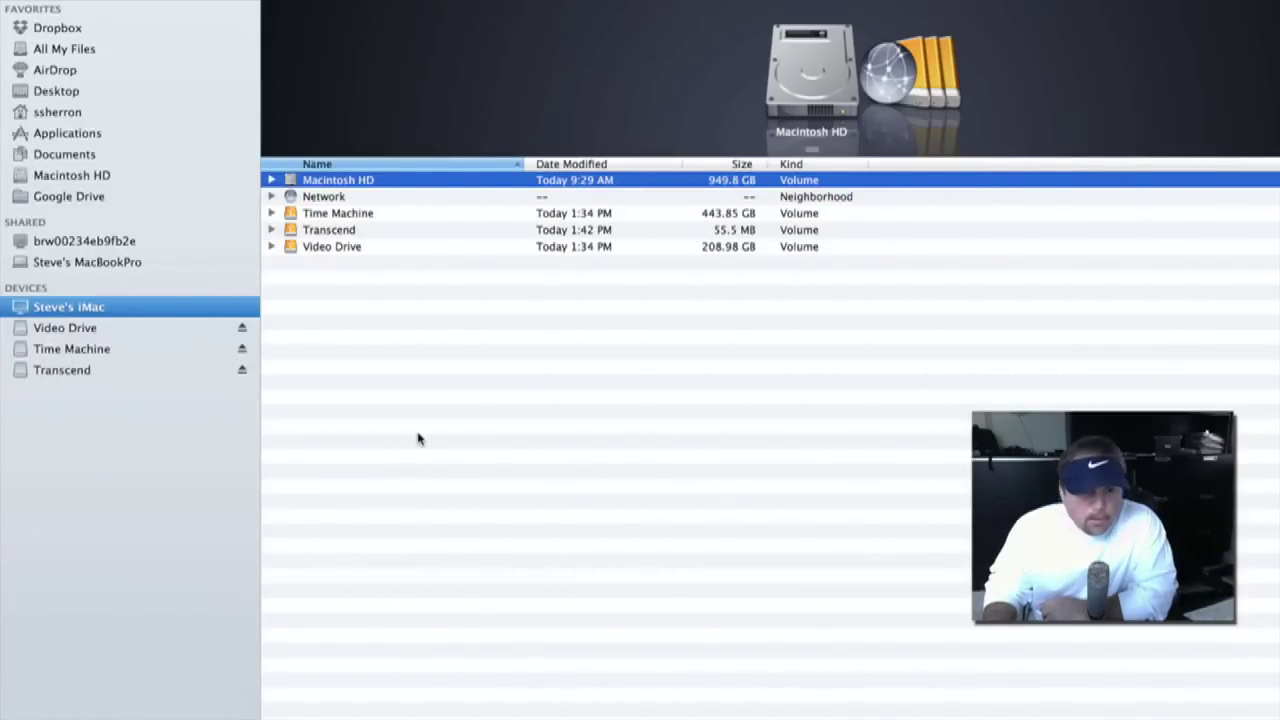
{"action": "mouse_move", "coordinate": [307, 417]}
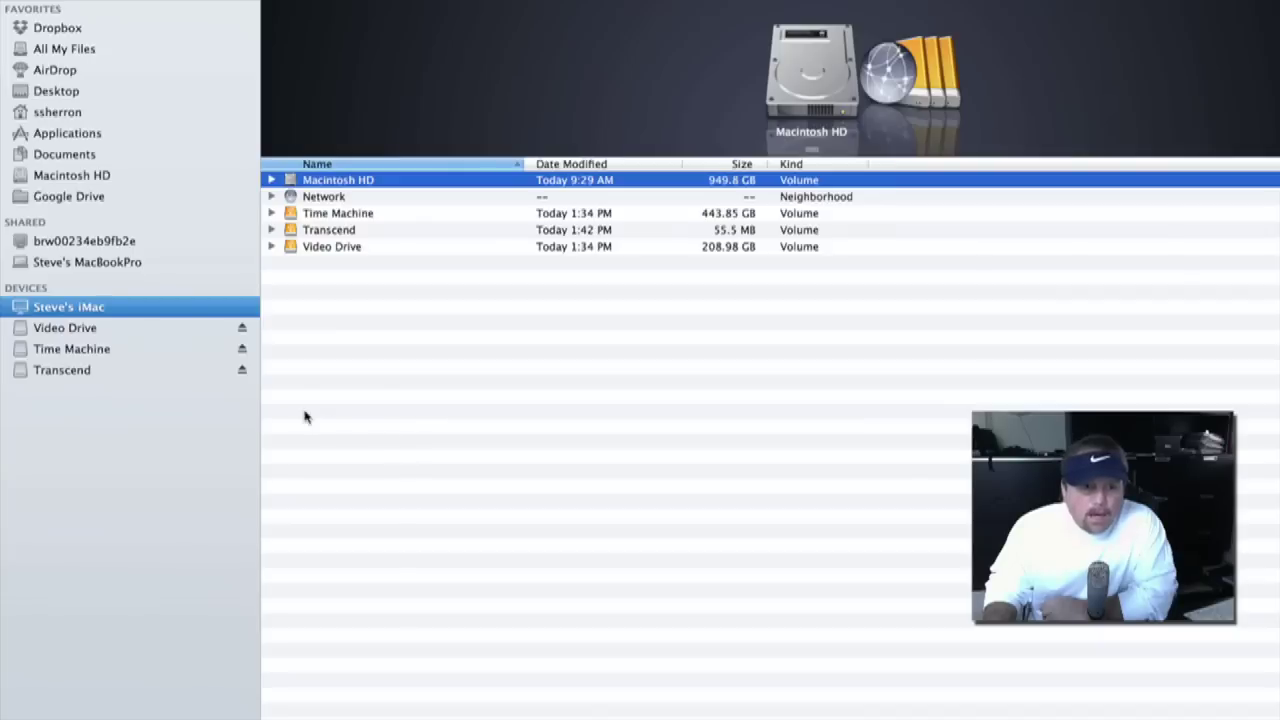
{"action": "mouse_move", "coordinate": [62, 370]}
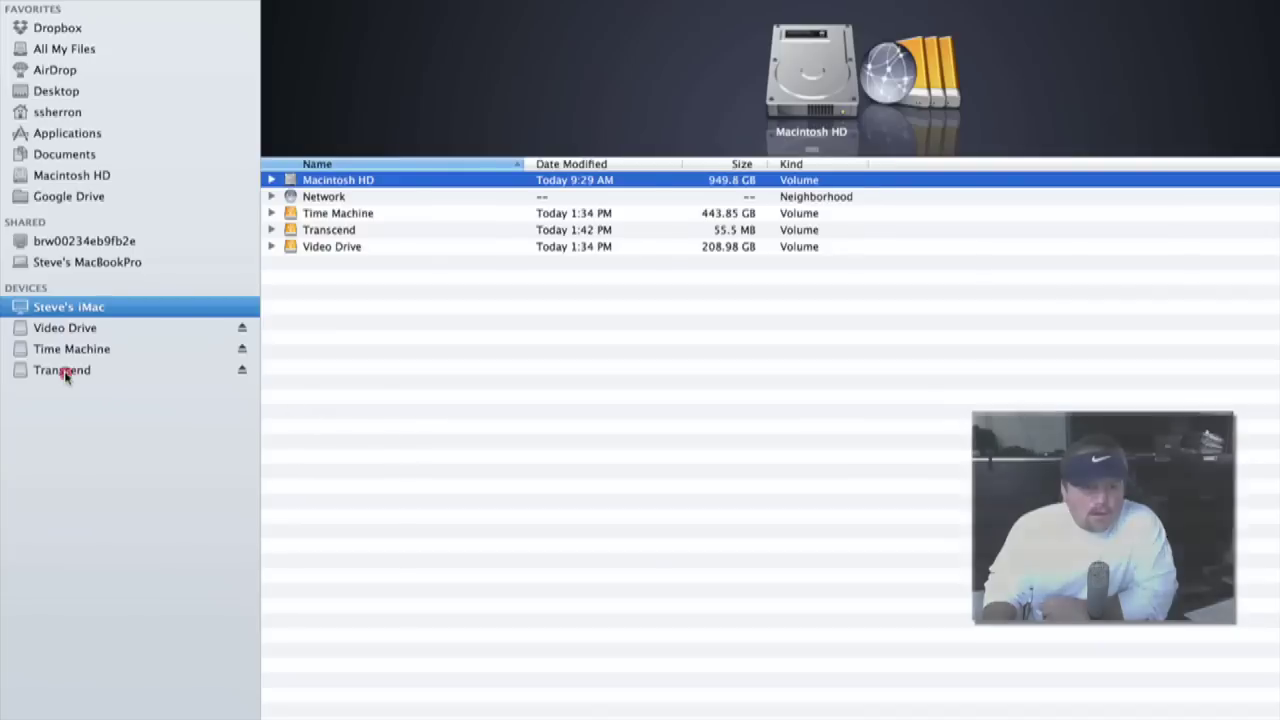
Open the Transcend drive and check via Get Info that it is formatted MS-DOS (FAT32).
{"action": "left_click", "coordinate": [62, 370]}
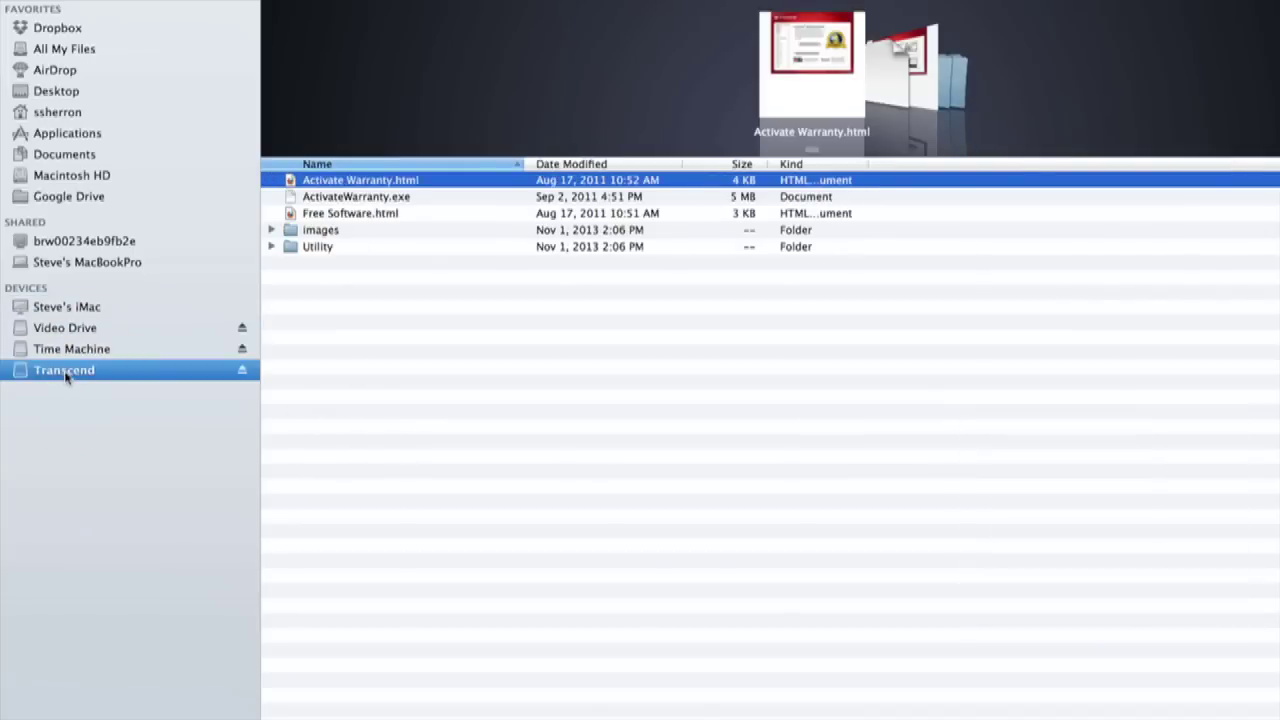
{"action": "right_click", "coordinate": [64, 370]}
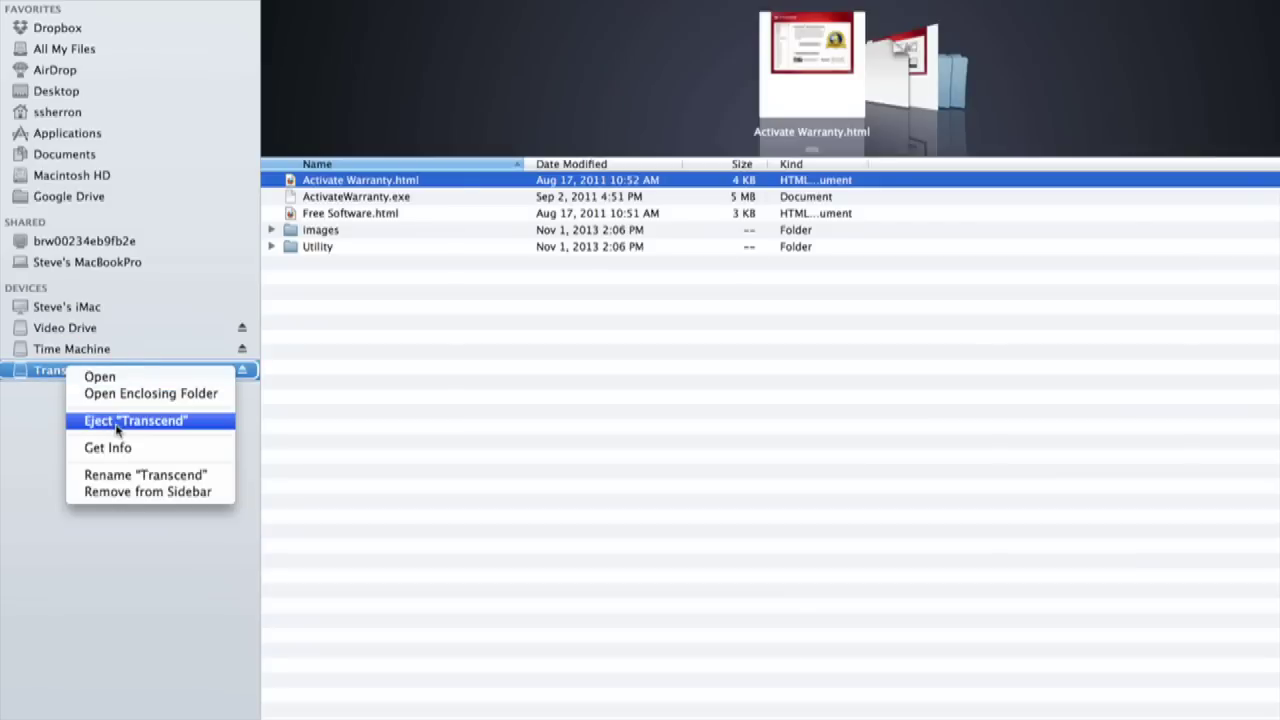
{"action": "mouse_move", "coordinate": [108, 447]}
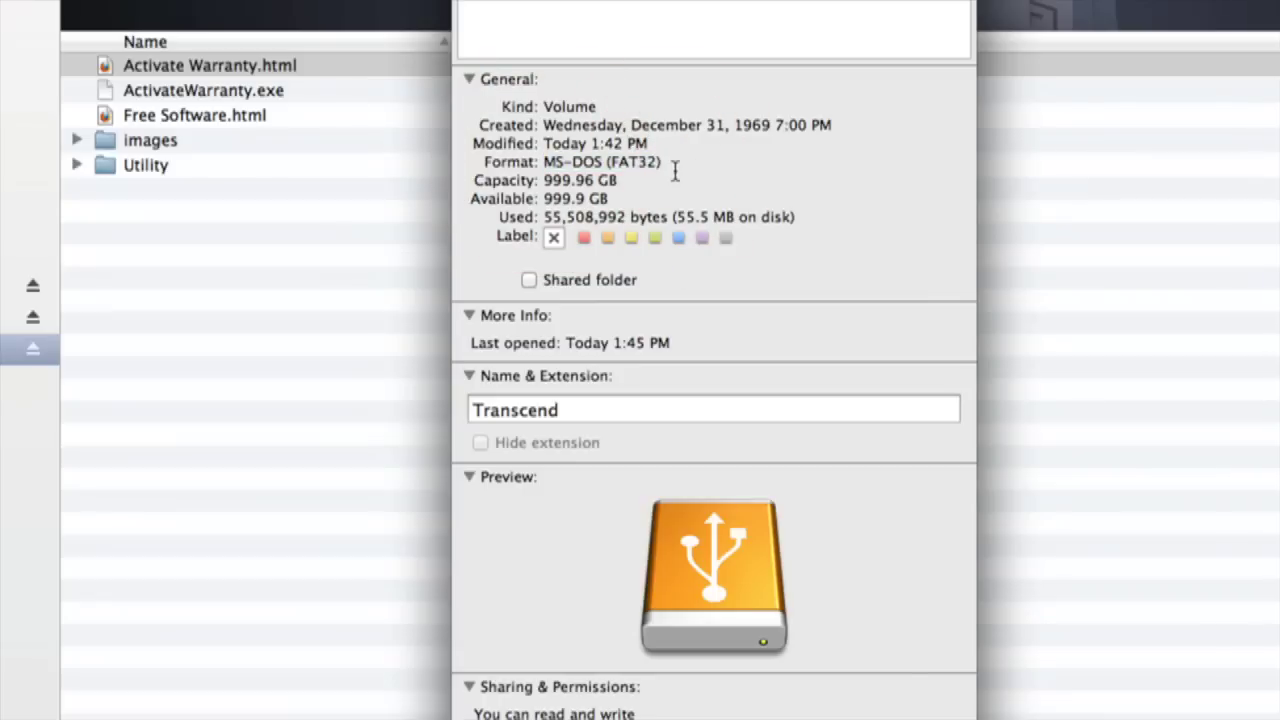
{"action": "mouse_move", "coordinate": [687, 163]}
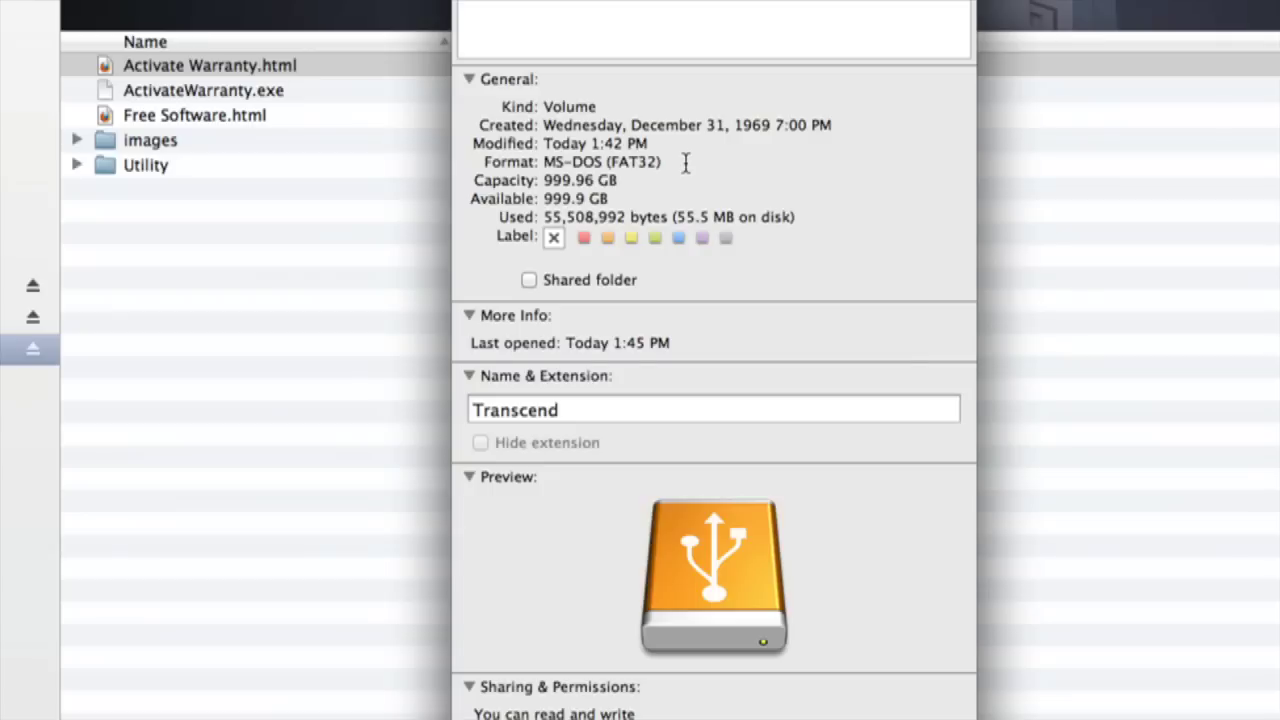
{"action": "mouse_move", "coordinate": [625, 172]}
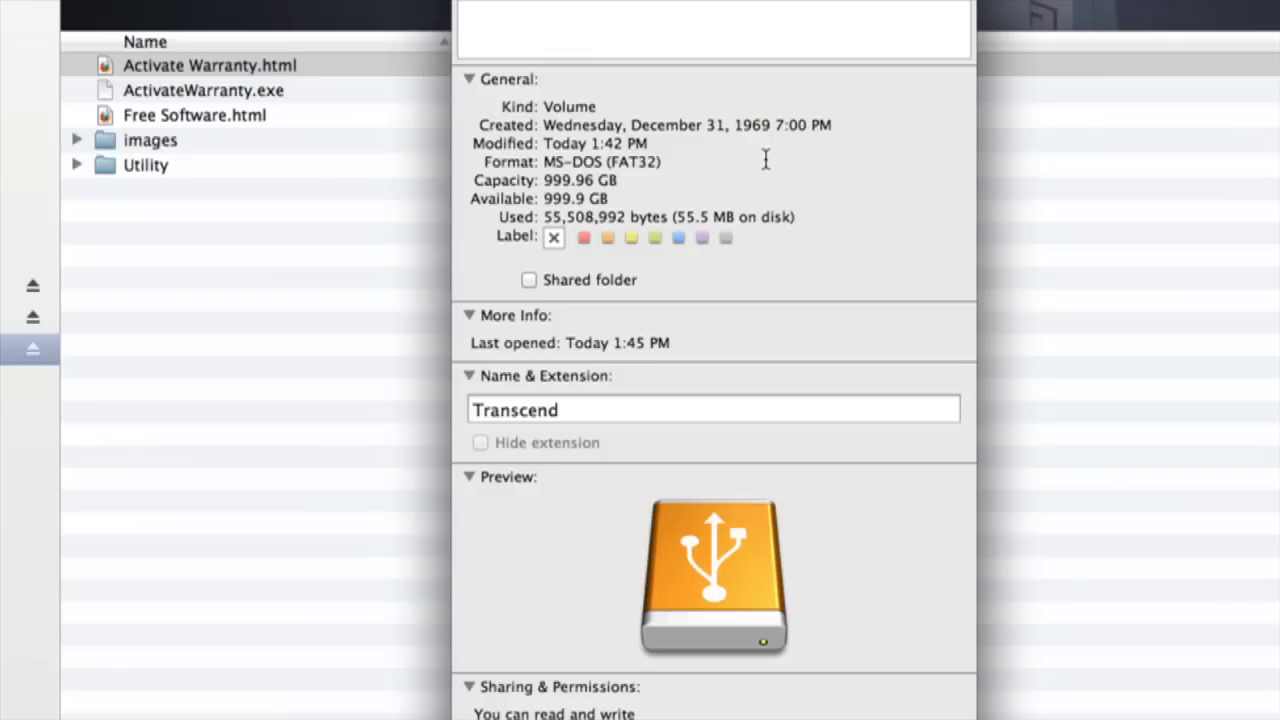
{"action": "mouse_move", "coordinate": [766, 159]}
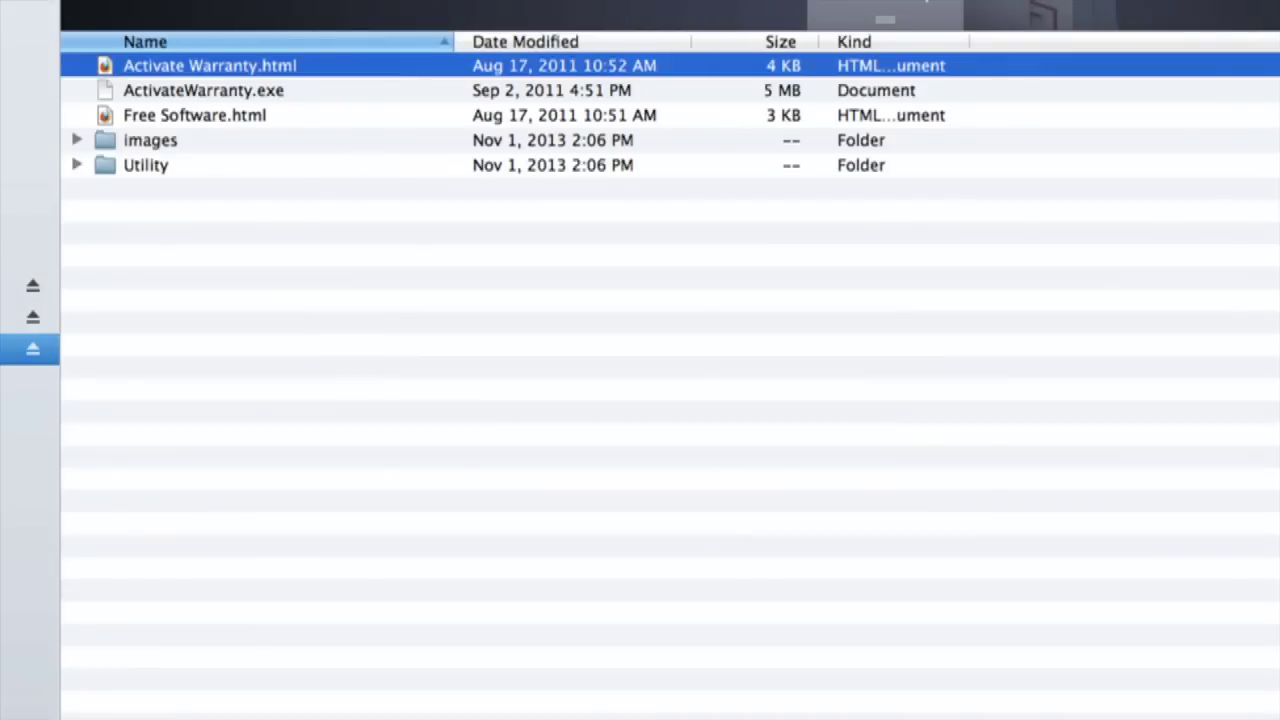
Launch Disk Utility from the Applications > Utilities folder.
{"action": "left_click", "coordinate": [100, 140]}
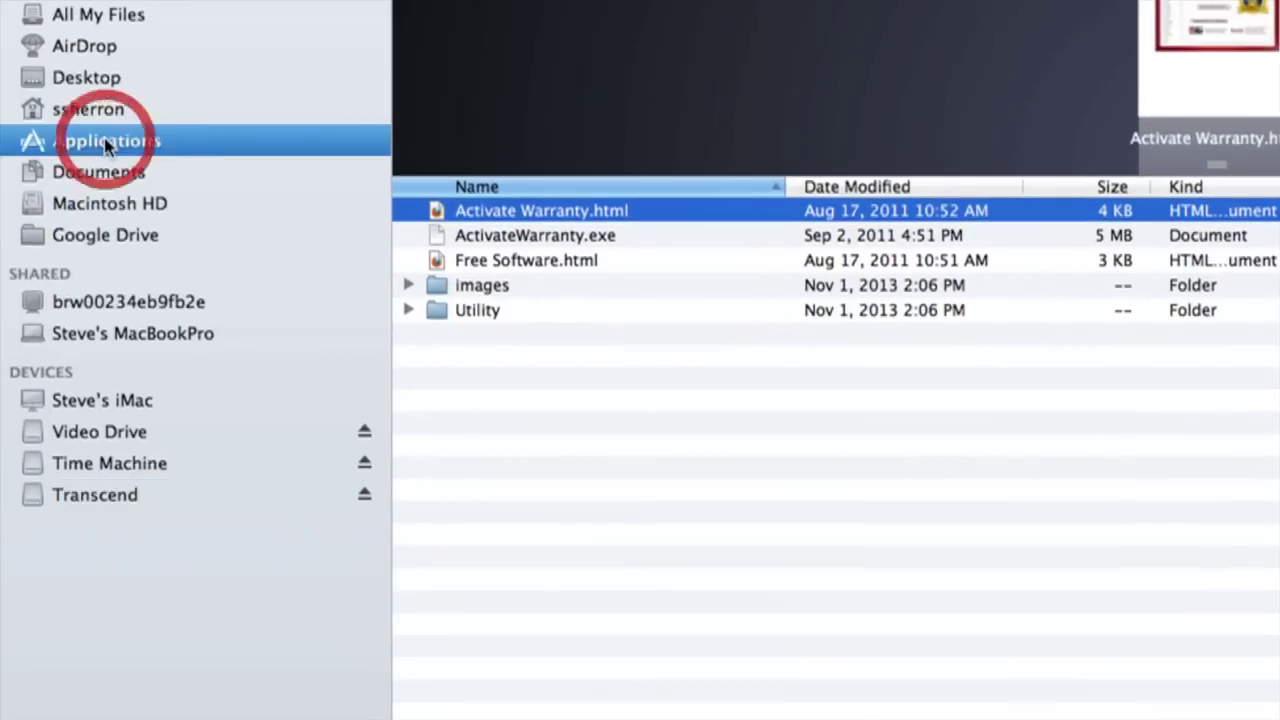
{"action": "left_click", "coordinate": [106, 140]}
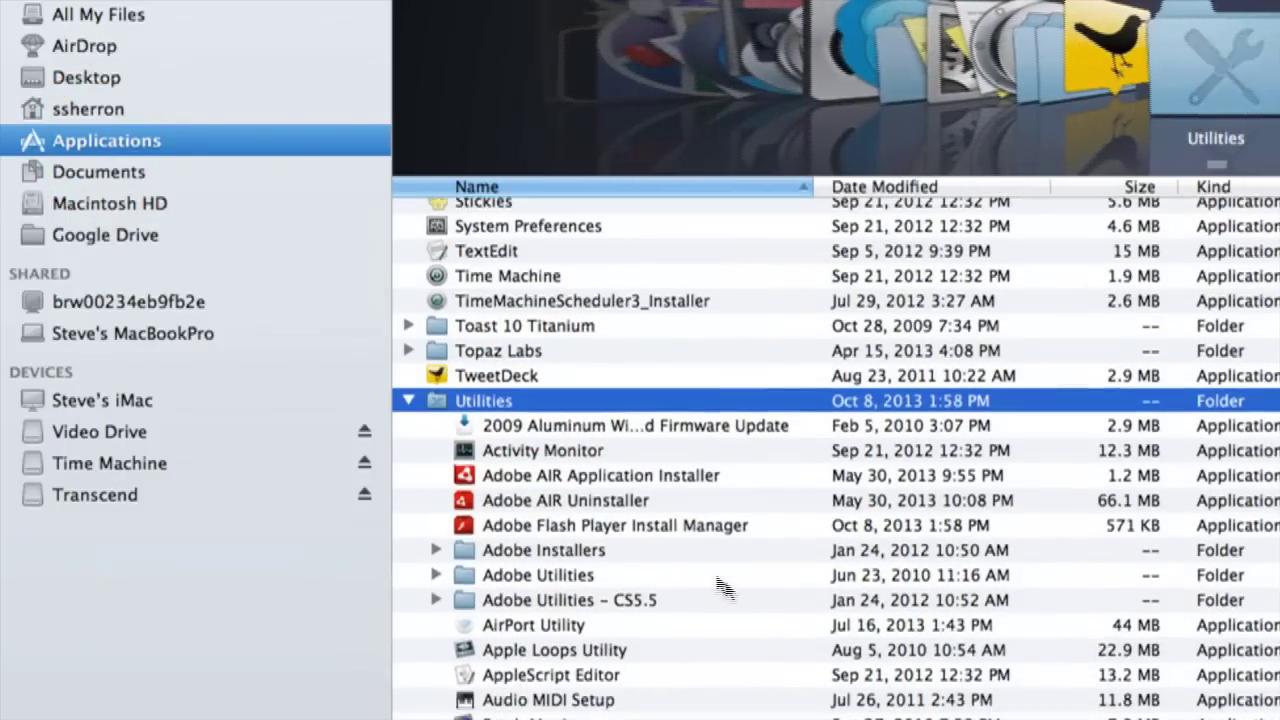
{"action": "scroll", "scroll_direction": "down", "scroll_amount": 3}
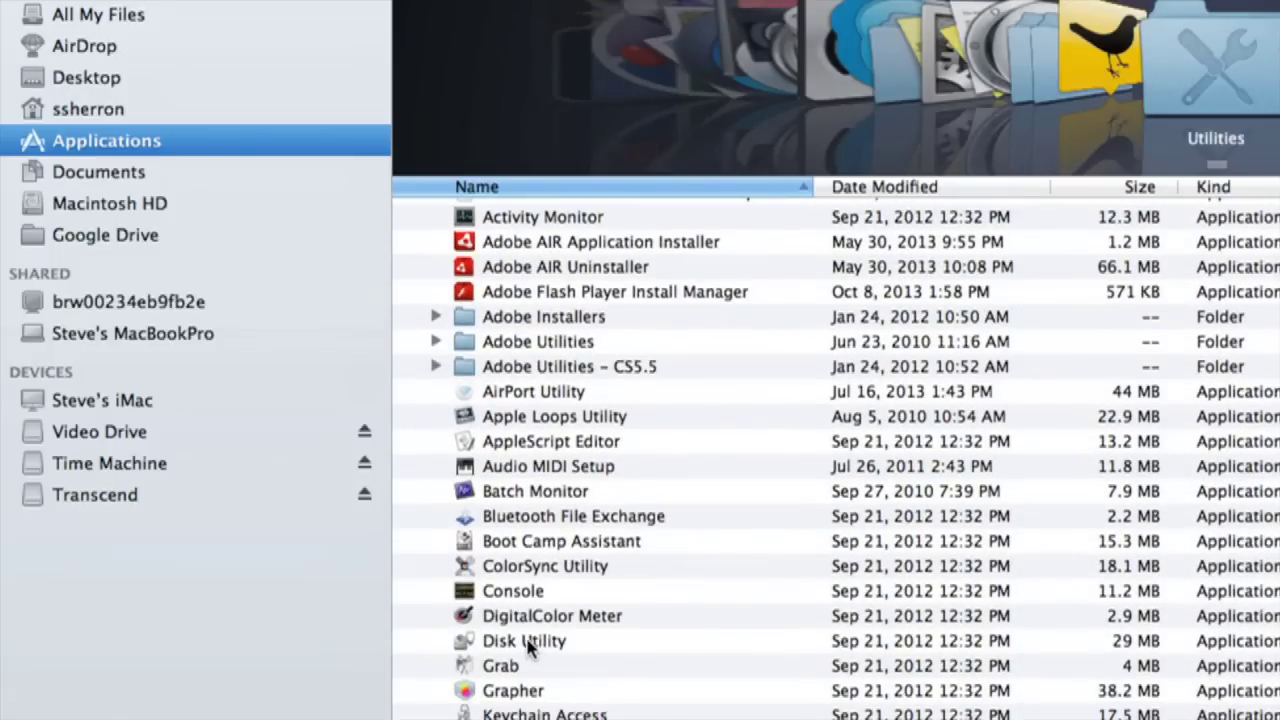
{"action": "double_click", "coordinate": [524, 640]}
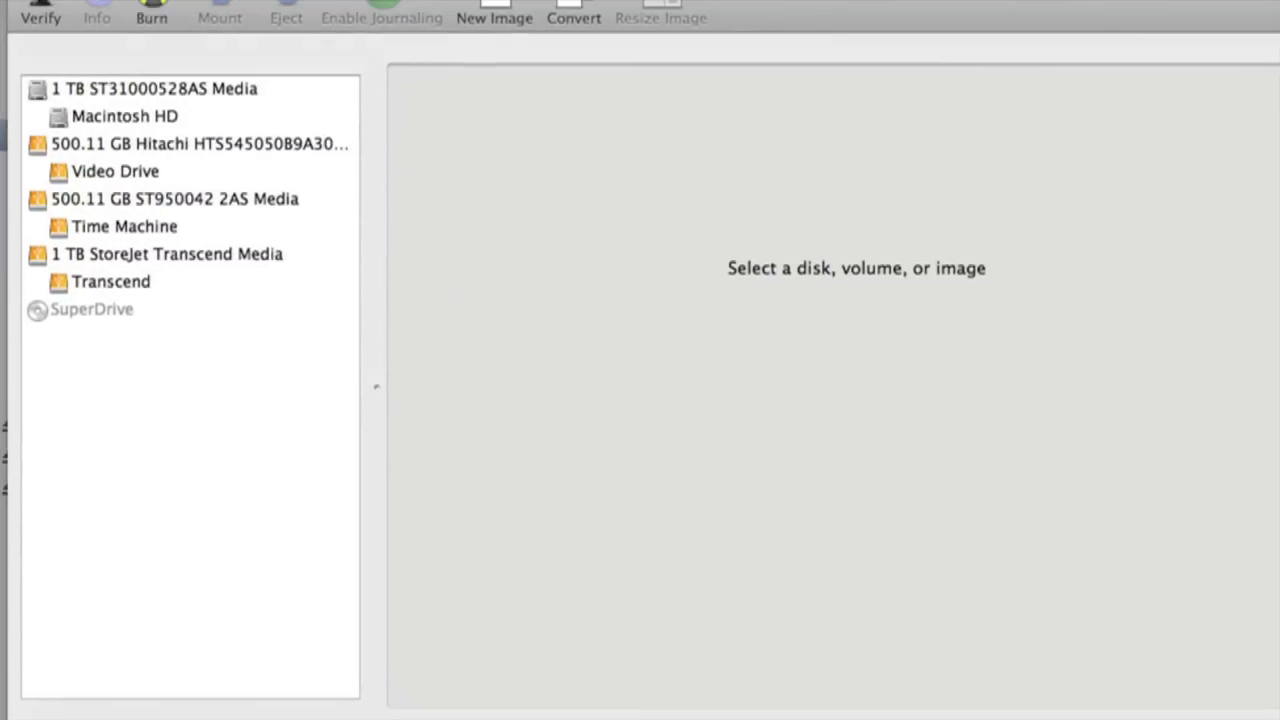
{"action": "mouse_move", "coordinate": [98, 252]}
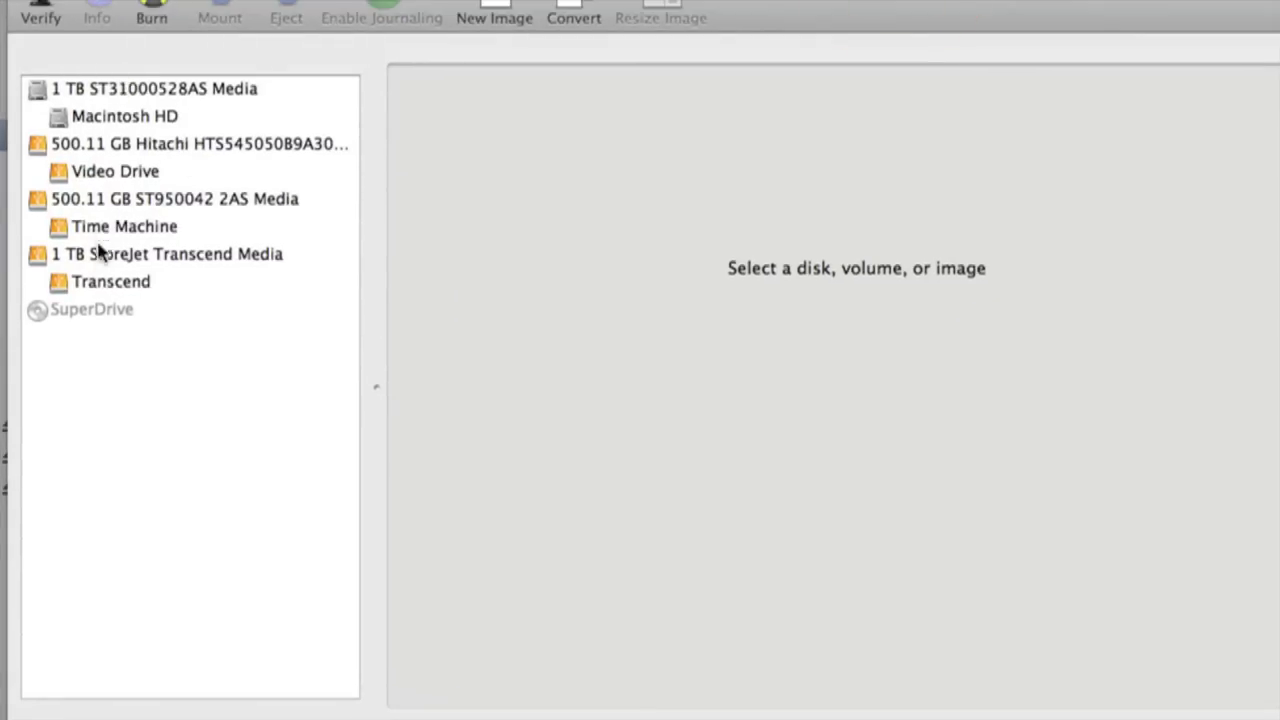
{"action": "mouse_move", "coordinate": [112, 262]}
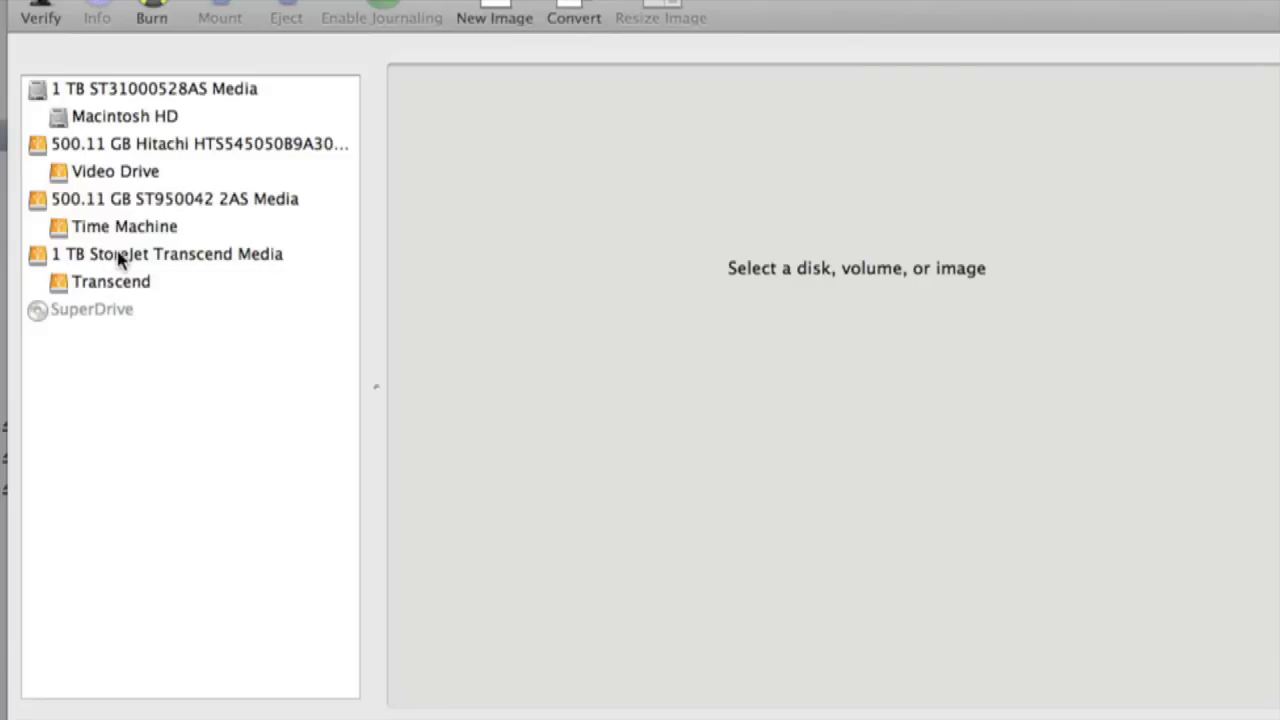
Select the 1 TB StoreJet Transcend disk and choose Mac OS Extended (Journaled) under Erase.
{"action": "left_click", "coordinate": [167, 254]}
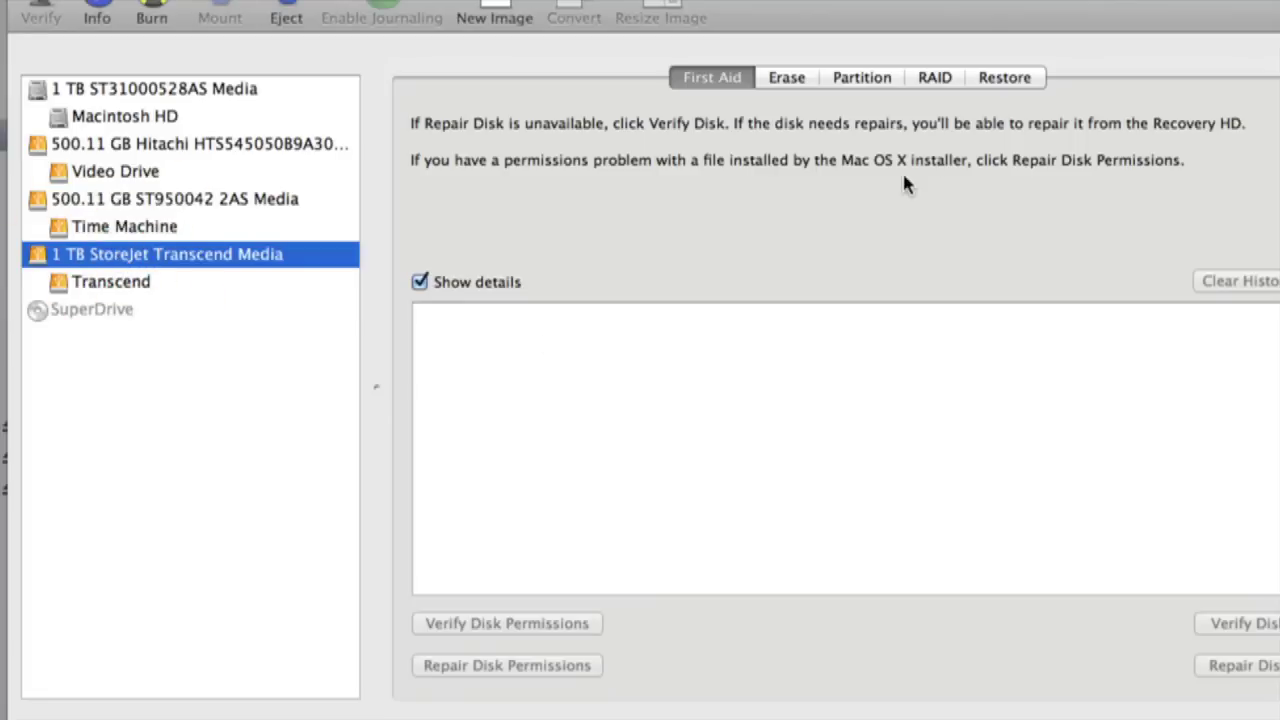
{"action": "mouse_move", "coordinate": [912, 203]}
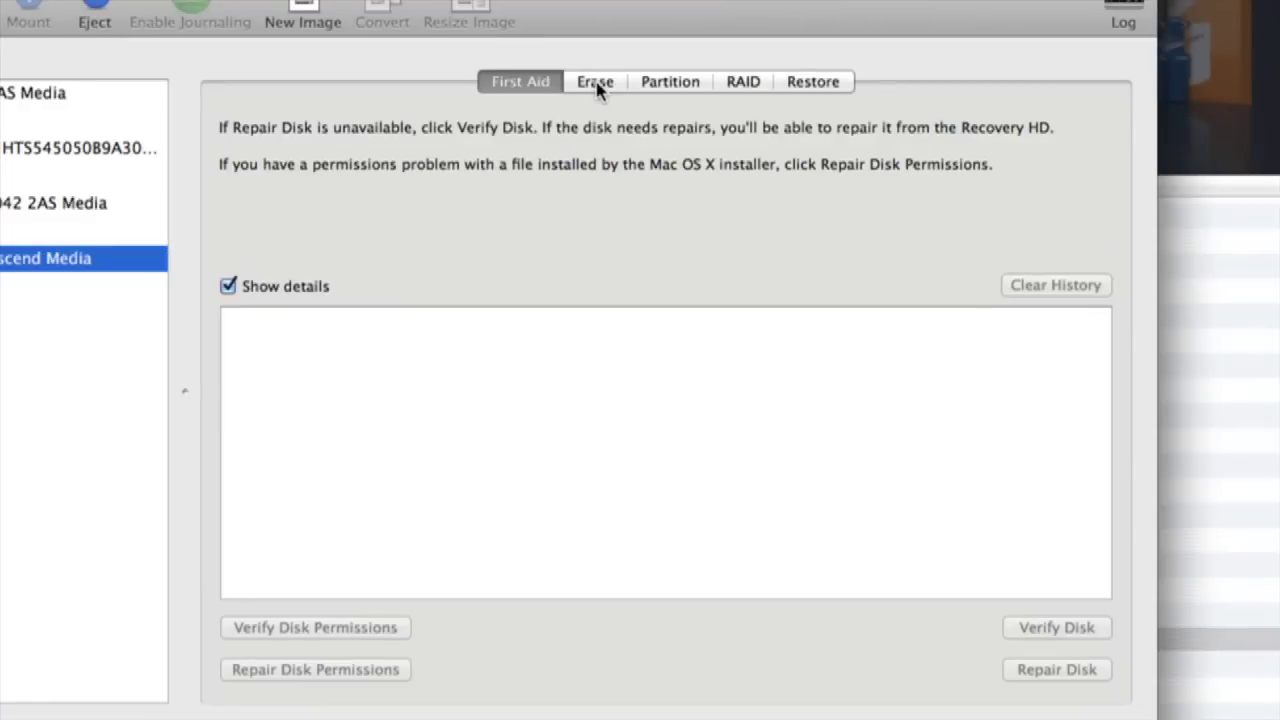
{"action": "left_click", "coordinate": [595, 81]}
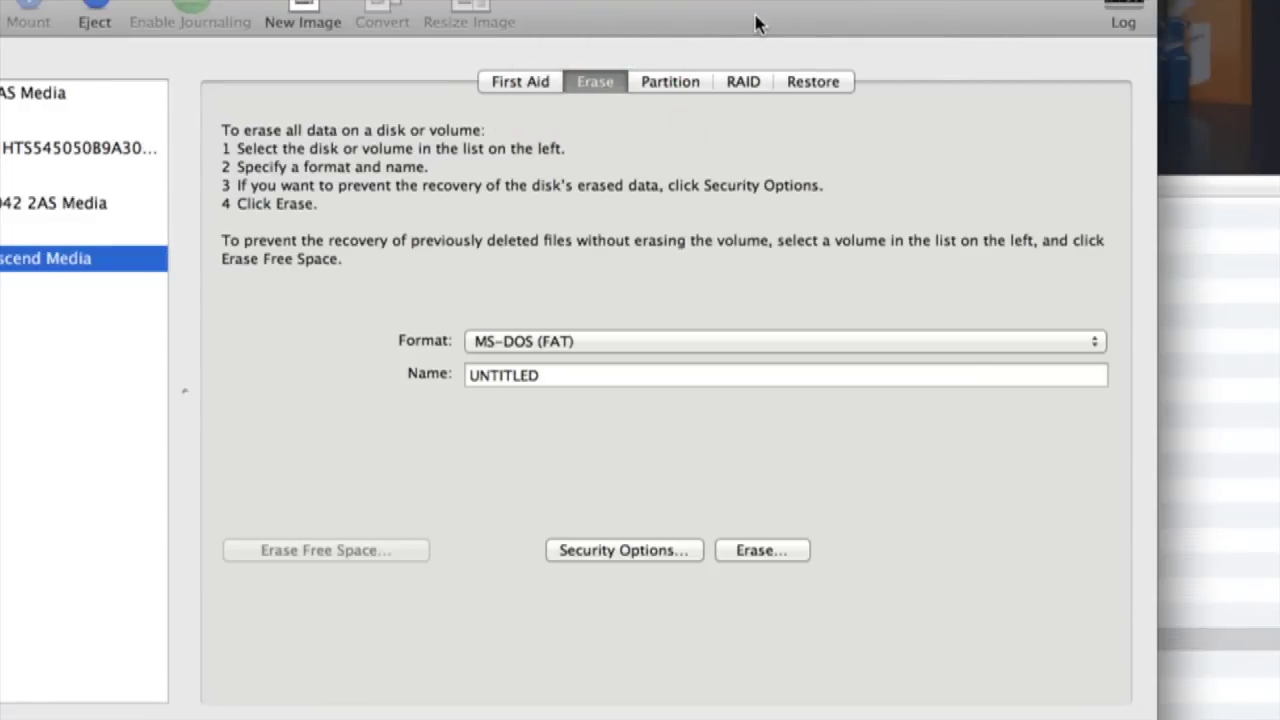
{"action": "mouse_move", "coordinate": [570, 430]}
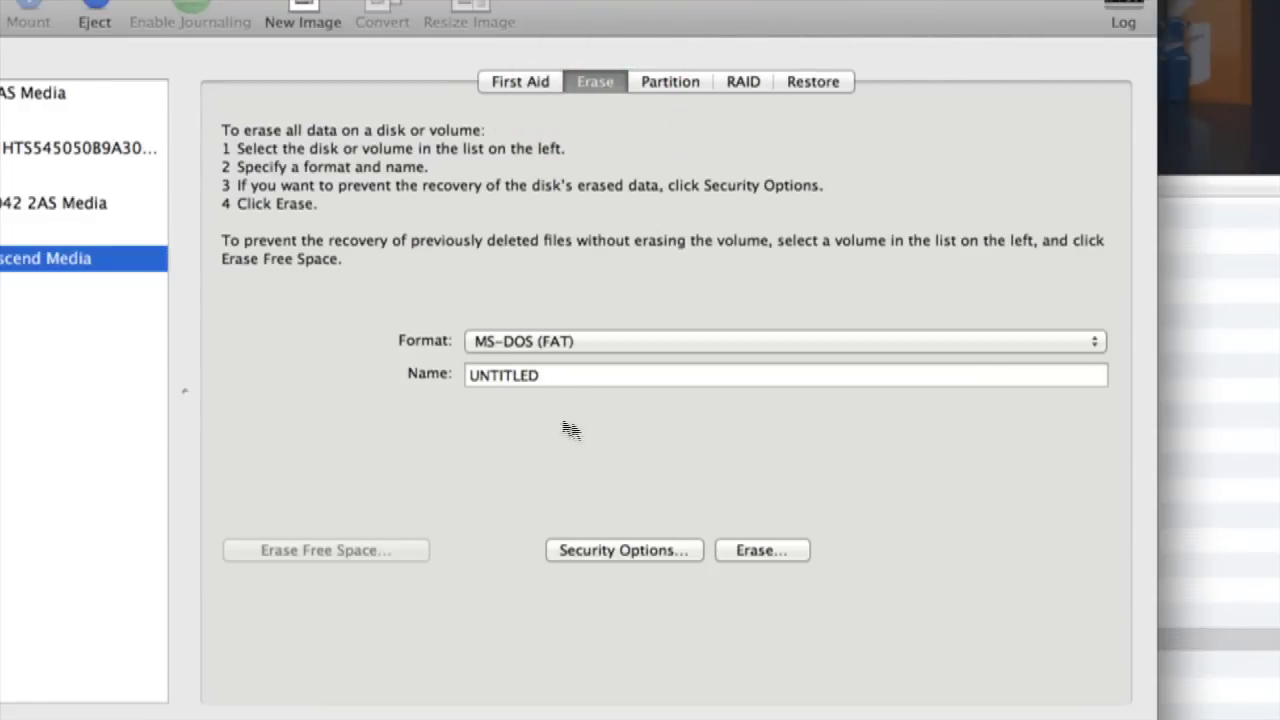
{"action": "mouse_move", "coordinate": [420, 350]}
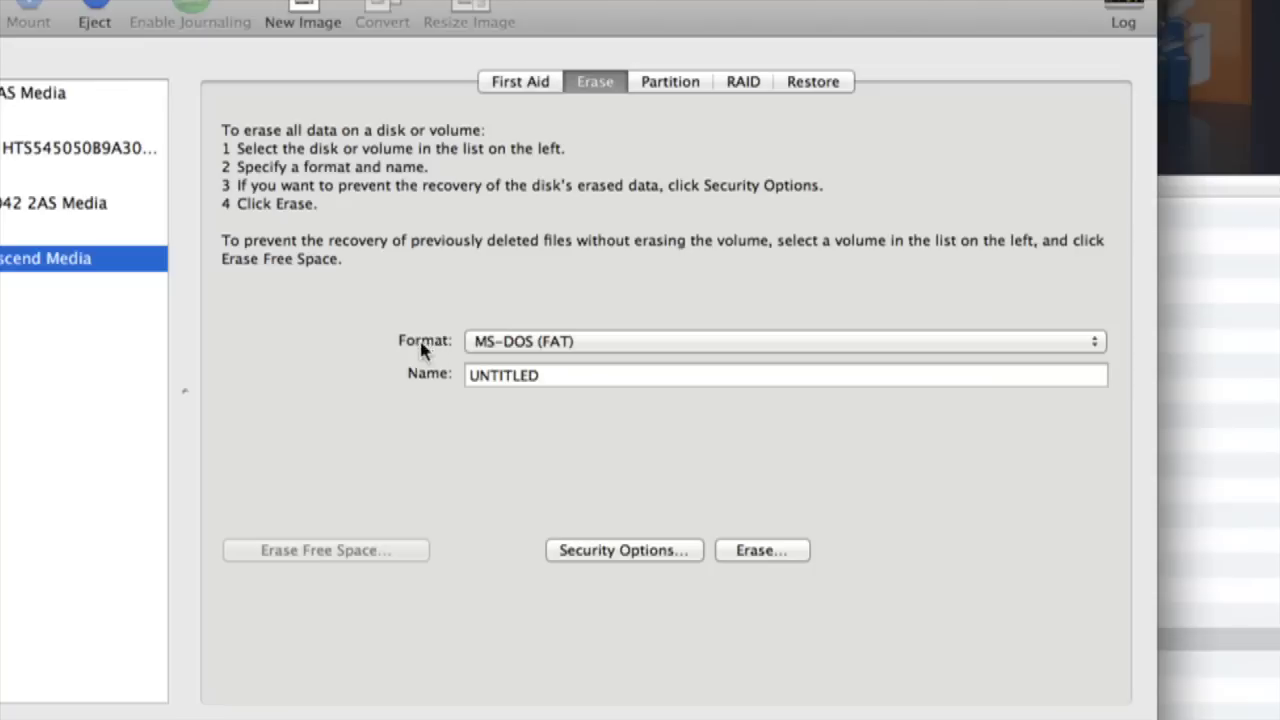
{"action": "left_click", "coordinate": [783, 341]}
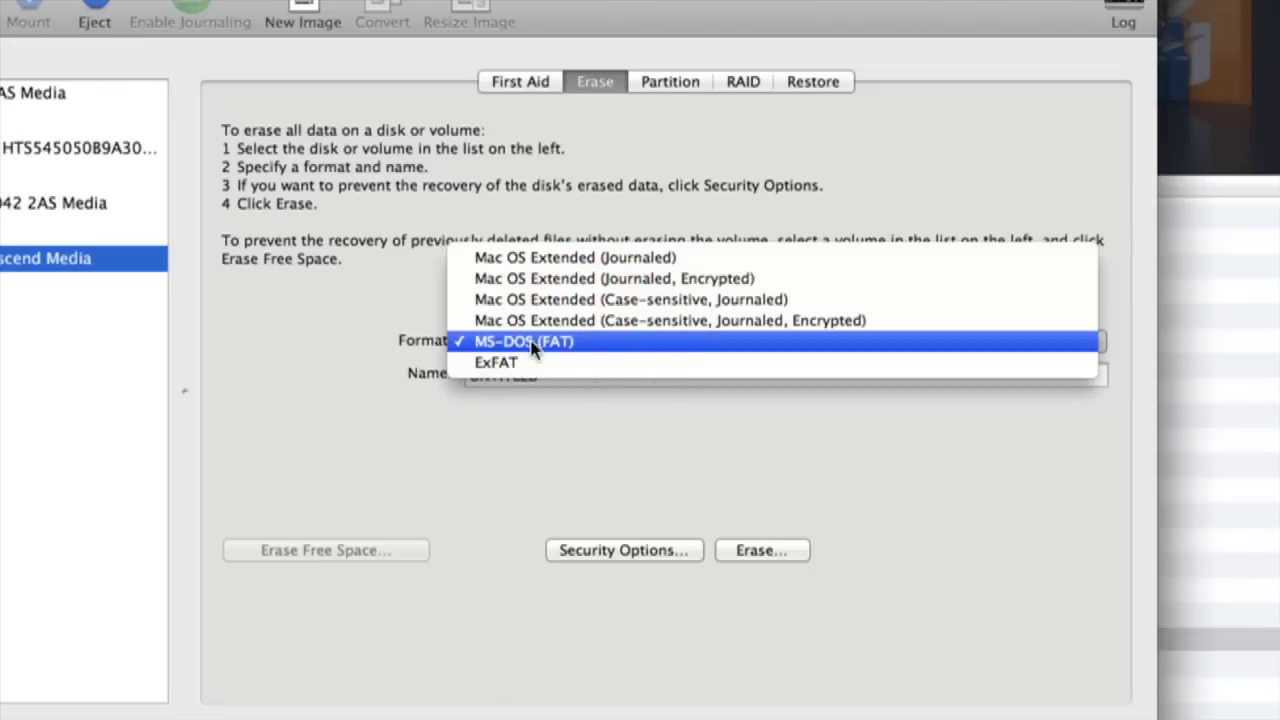
{"action": "mouse_move", "coordinate": [585, 355]}
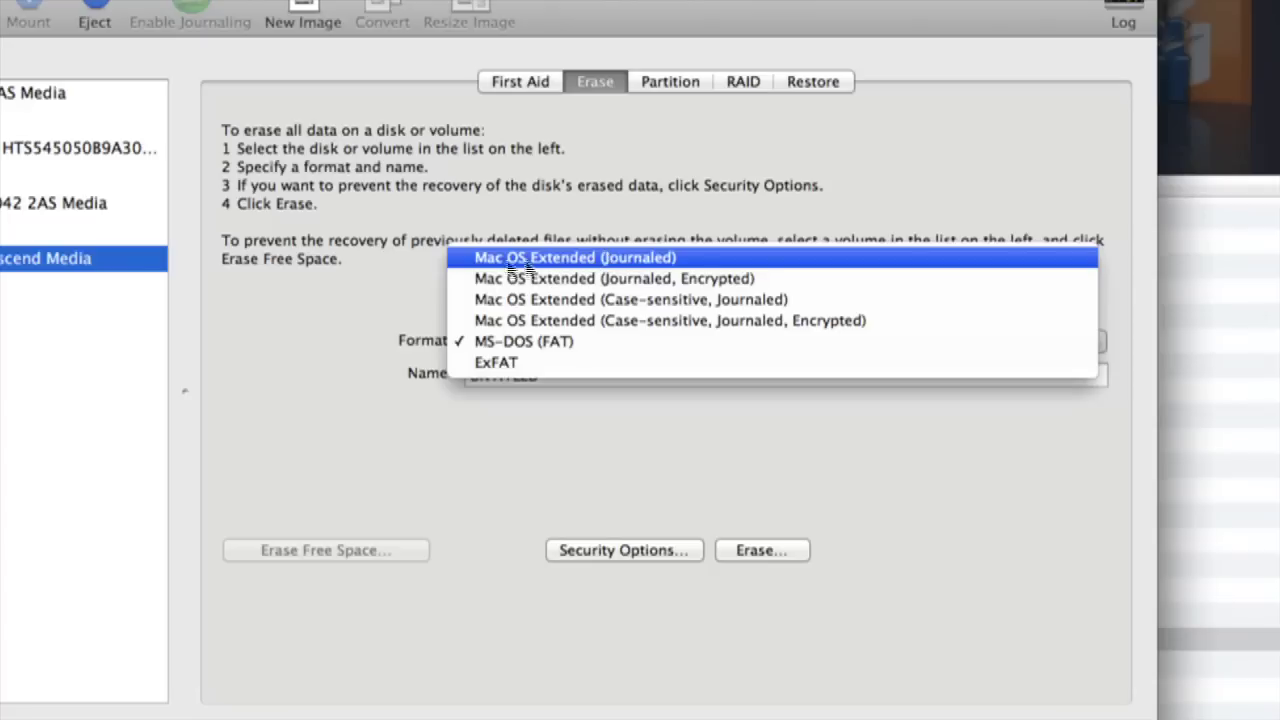
{"action": "mouse_move", "coordinate": [700, 262]}
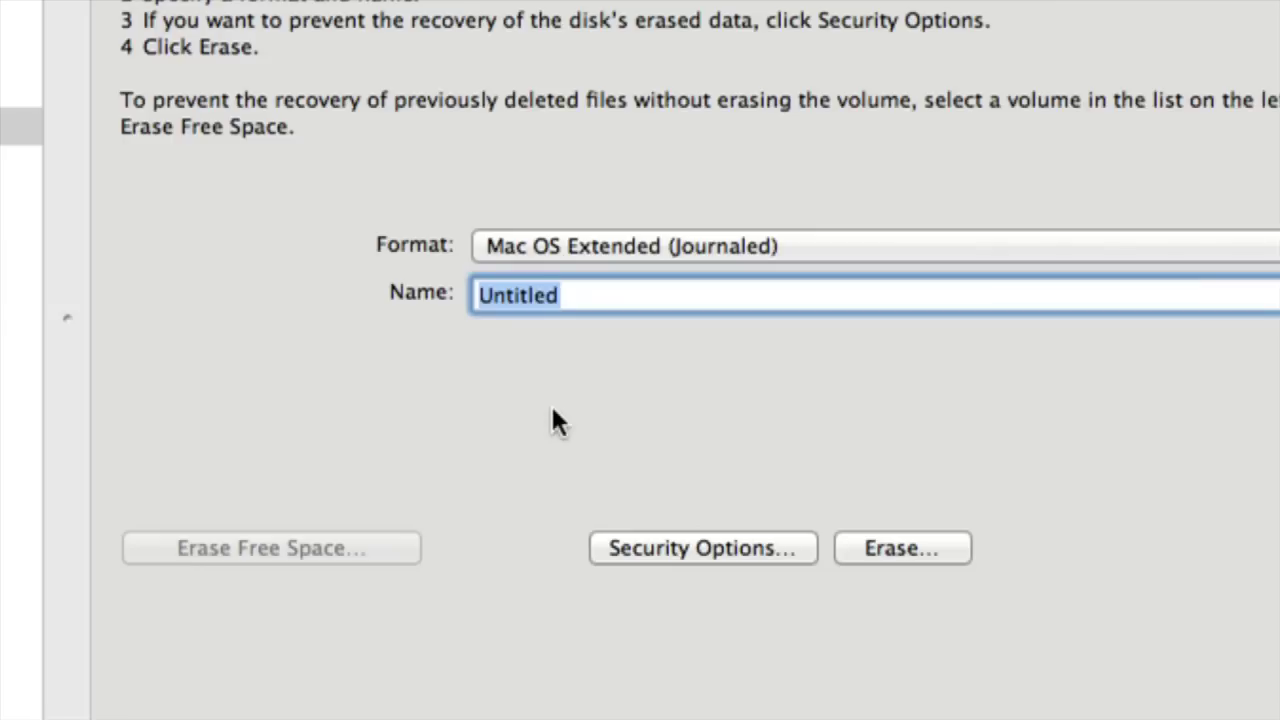
Erase the StoreJet Transcend disk, naming the new volume 'Transcend 1 TB', and confirm.
{"action": "type", "text": "Trans"}
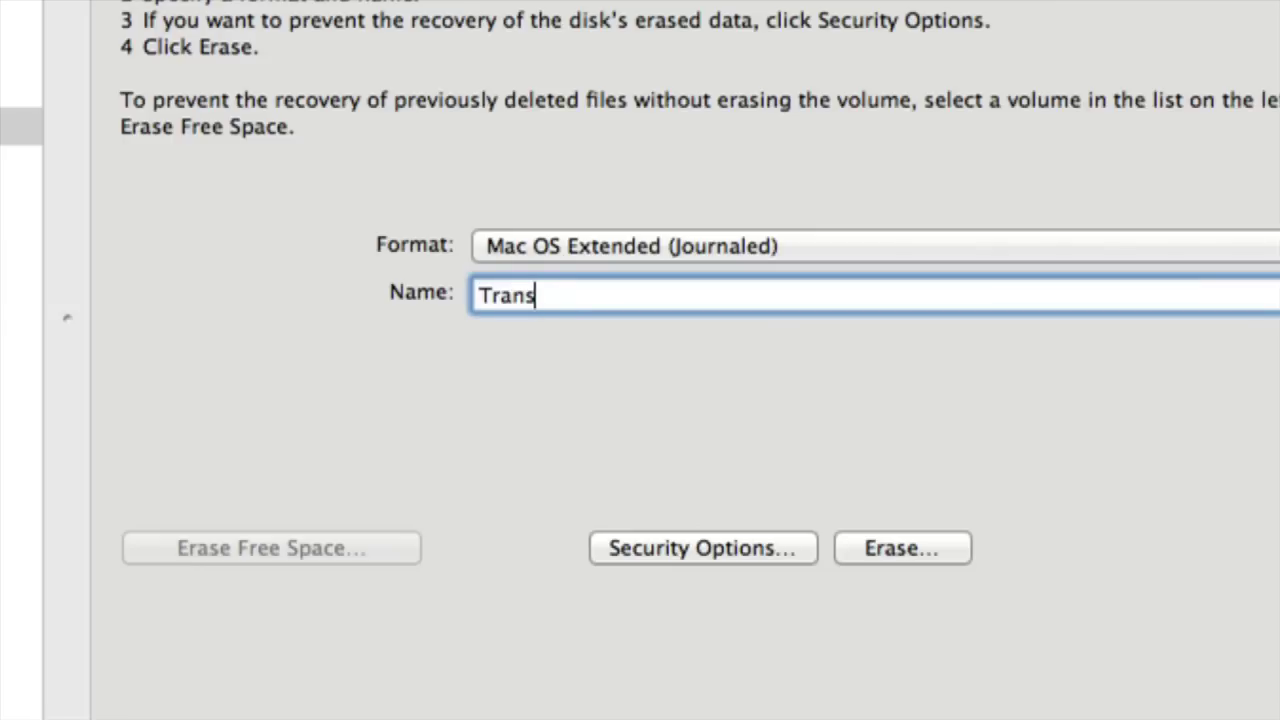
{"action": "type", "text": "cend"}
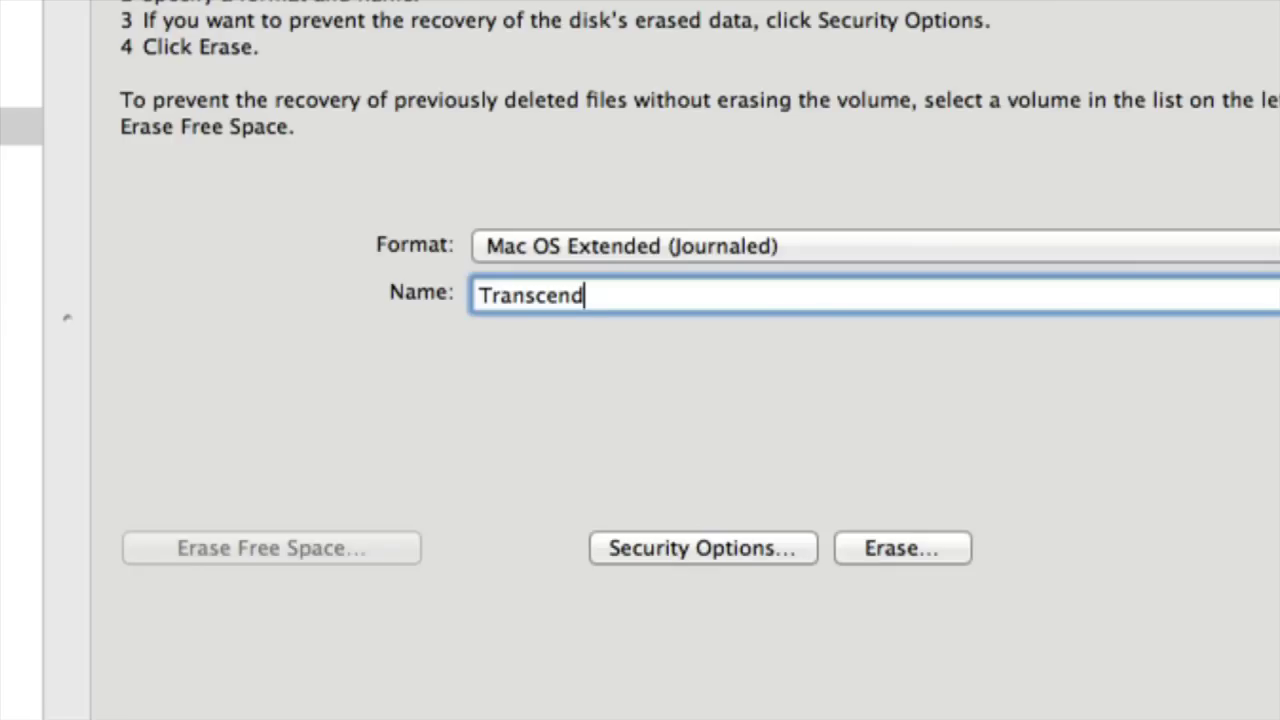
{"action": "type", "text": "1"}
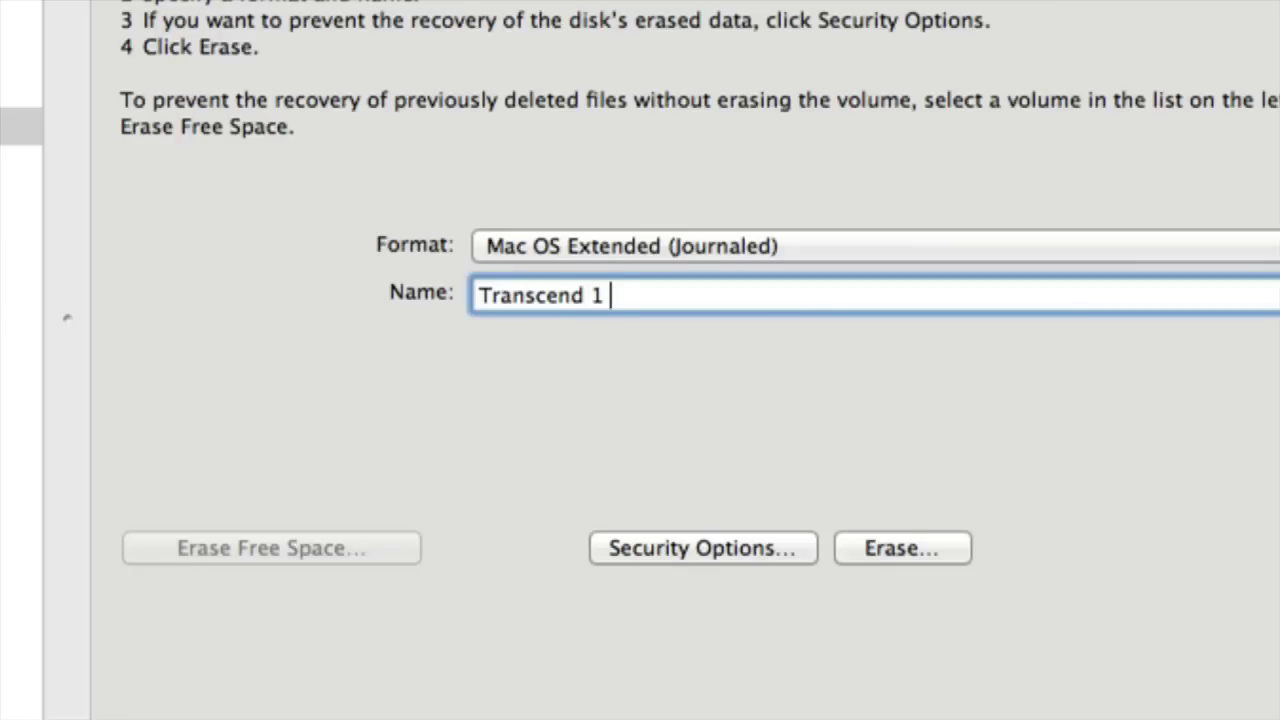
{"action": "type", "text": "TB"}
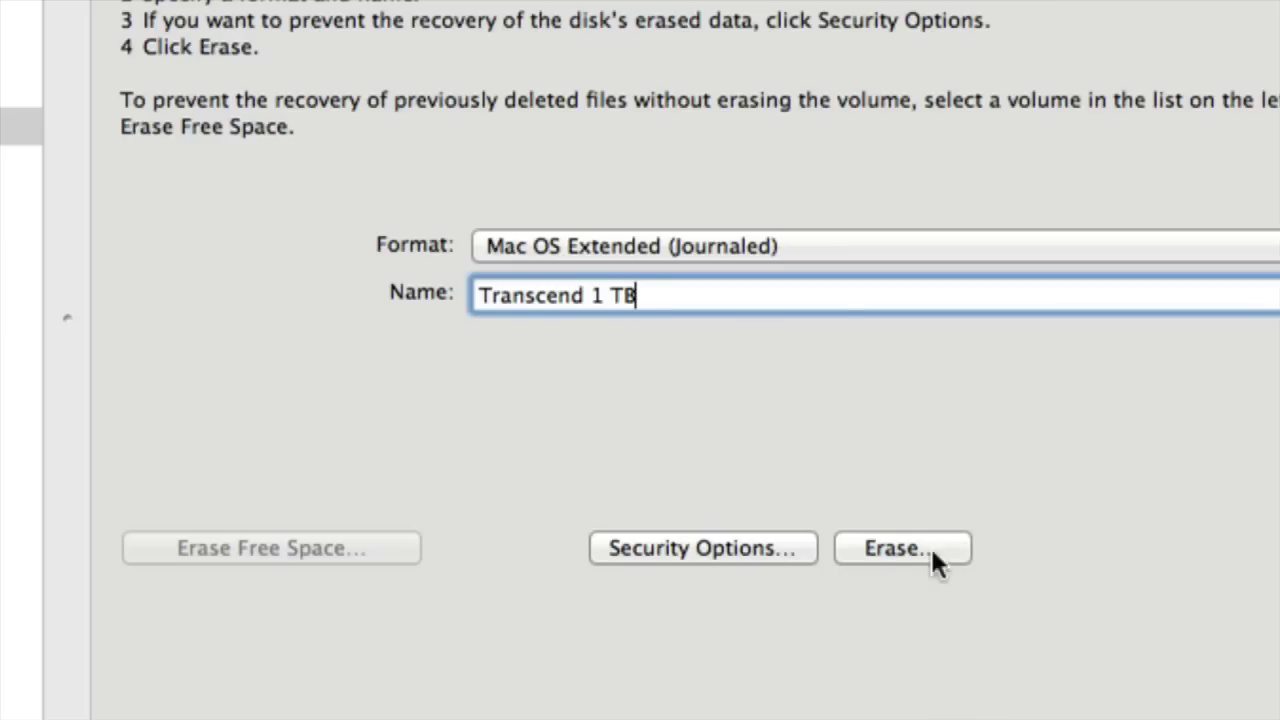
{"action": "mouse_move", "coordinate": [895, 555]}
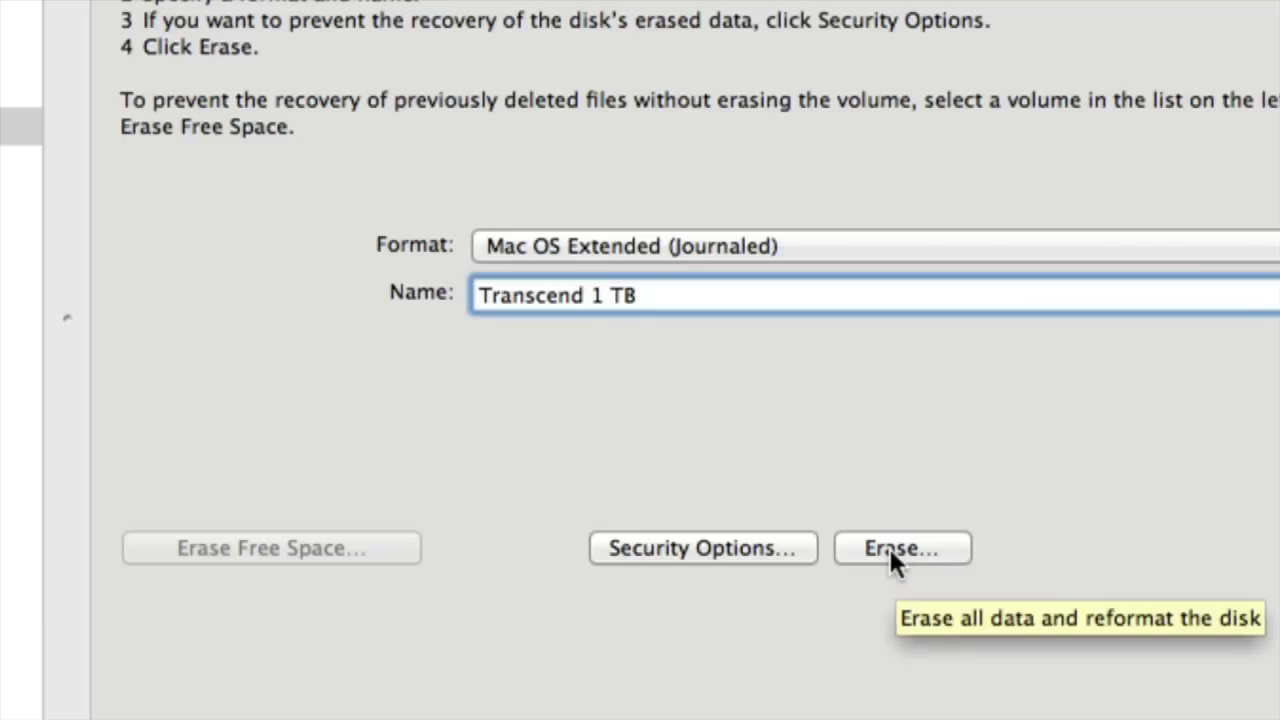
{"action": "left_click", "coordinate": [901, 548]}
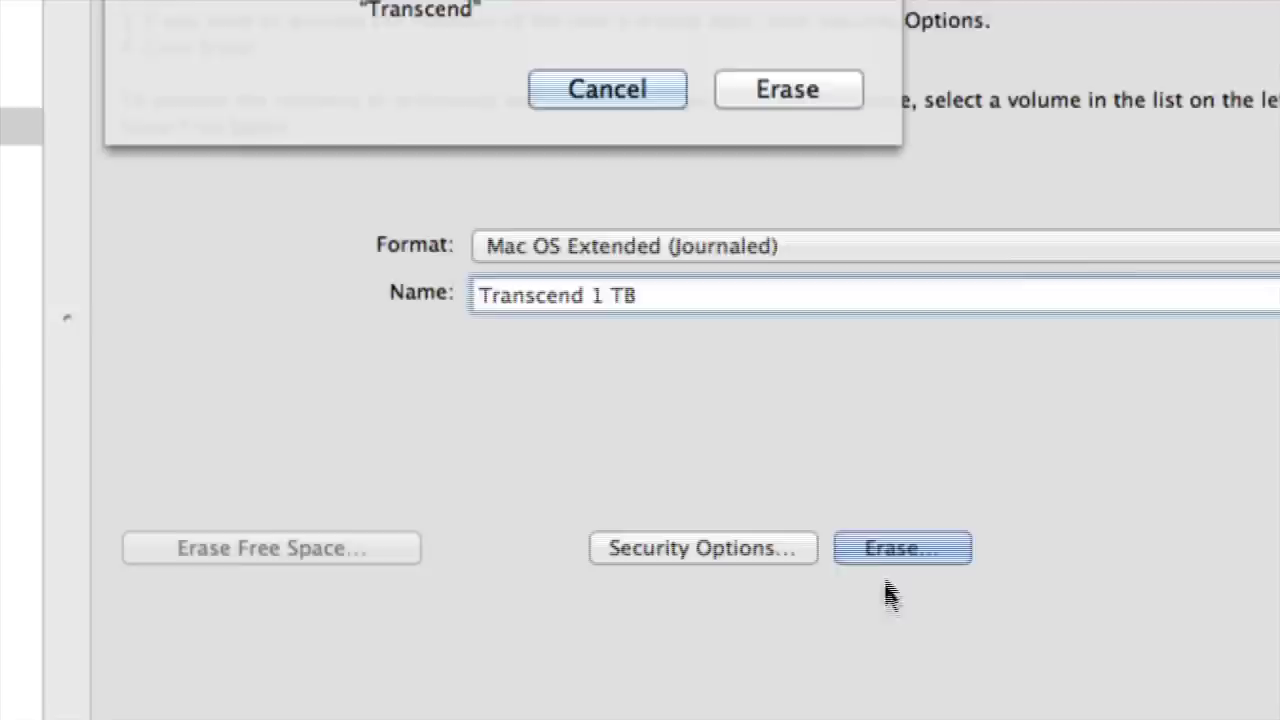
{"action": "left_click", "coordinate": [901, 548]}
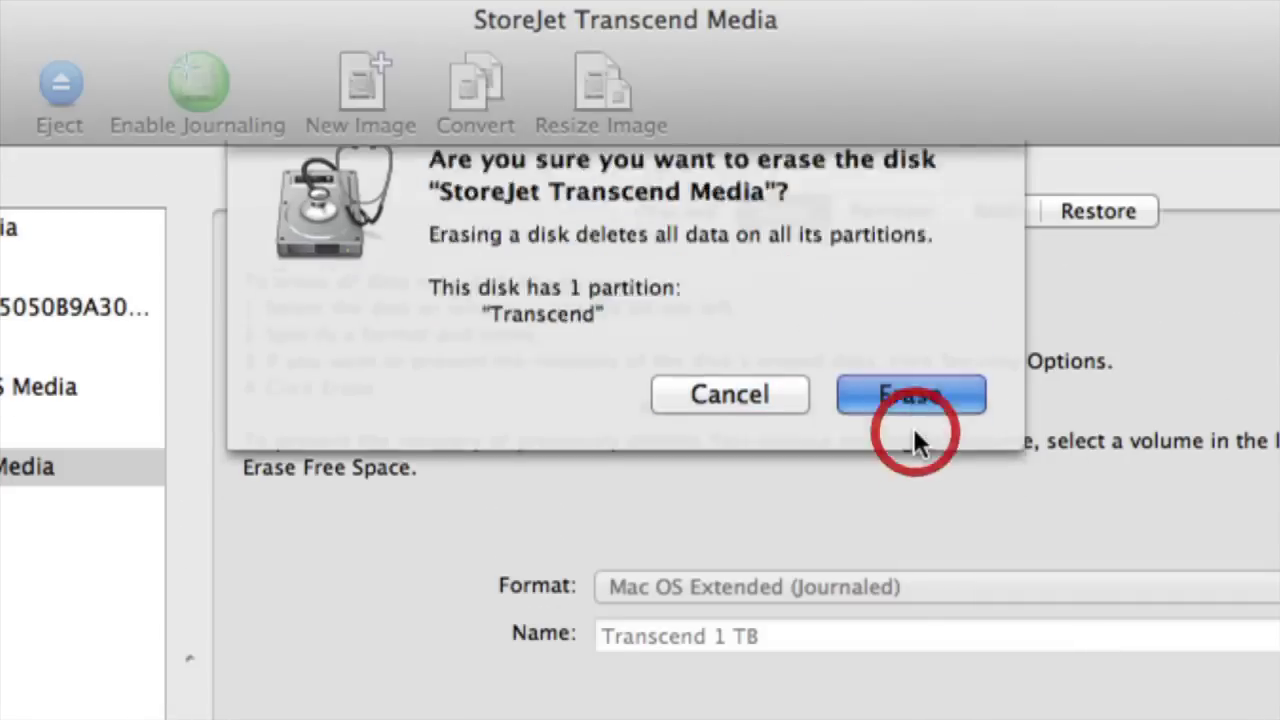
{"action": "left_click", "coordinate": [910, 394]}
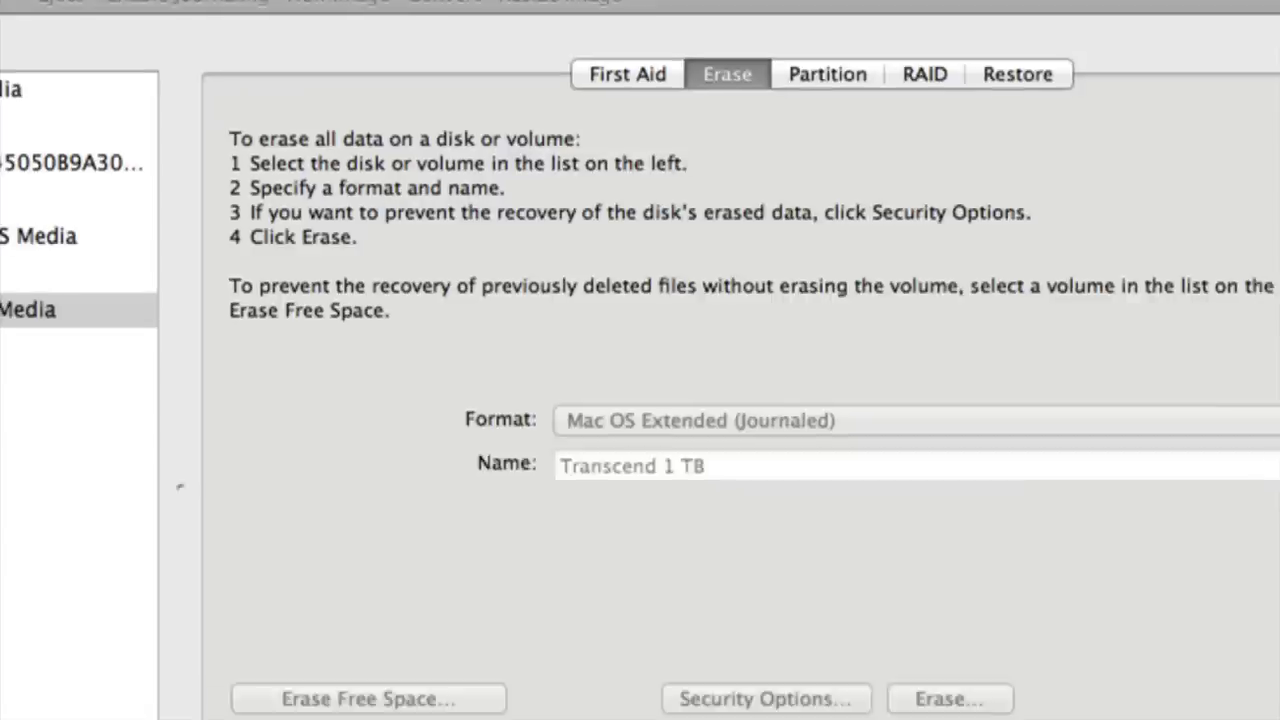
{"action": "left_click", "coordinate": [948, 698]}
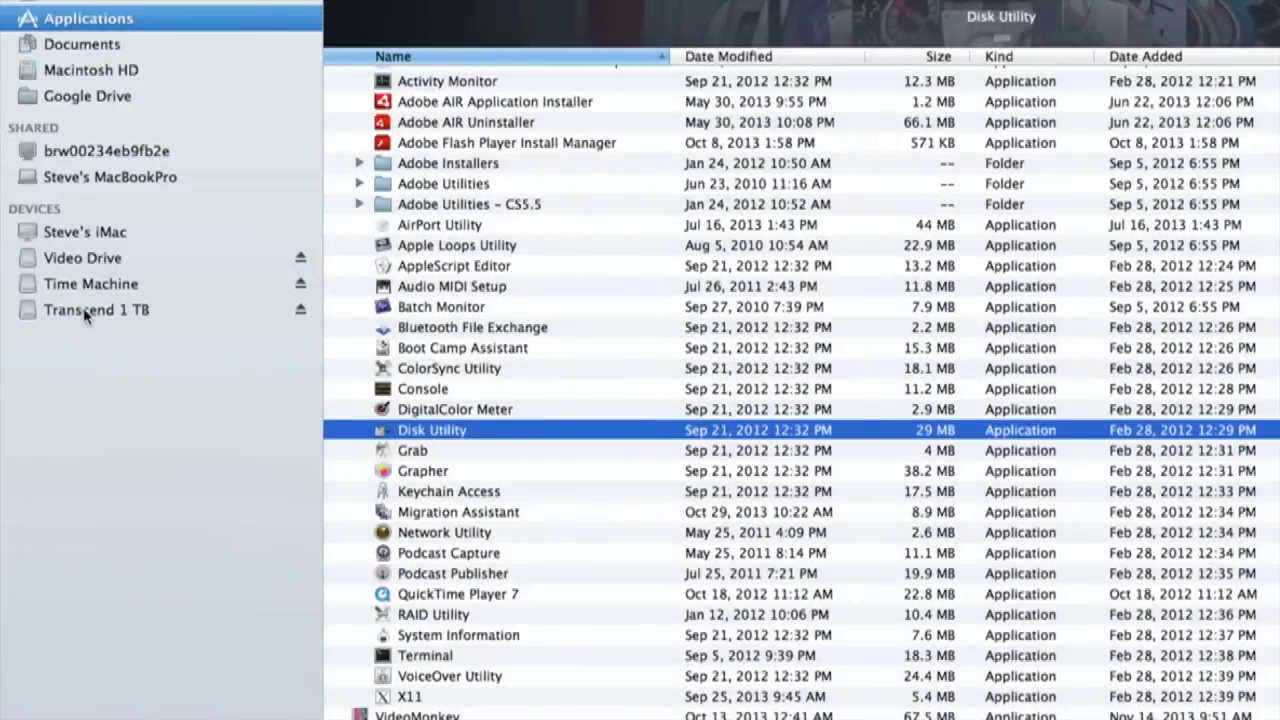
Open Transcend 1 TB, confirm Mac OS Extended (Journaled) in Get Info, and open another window.
{"action": "left_click", "coordinate": [97, 309]}
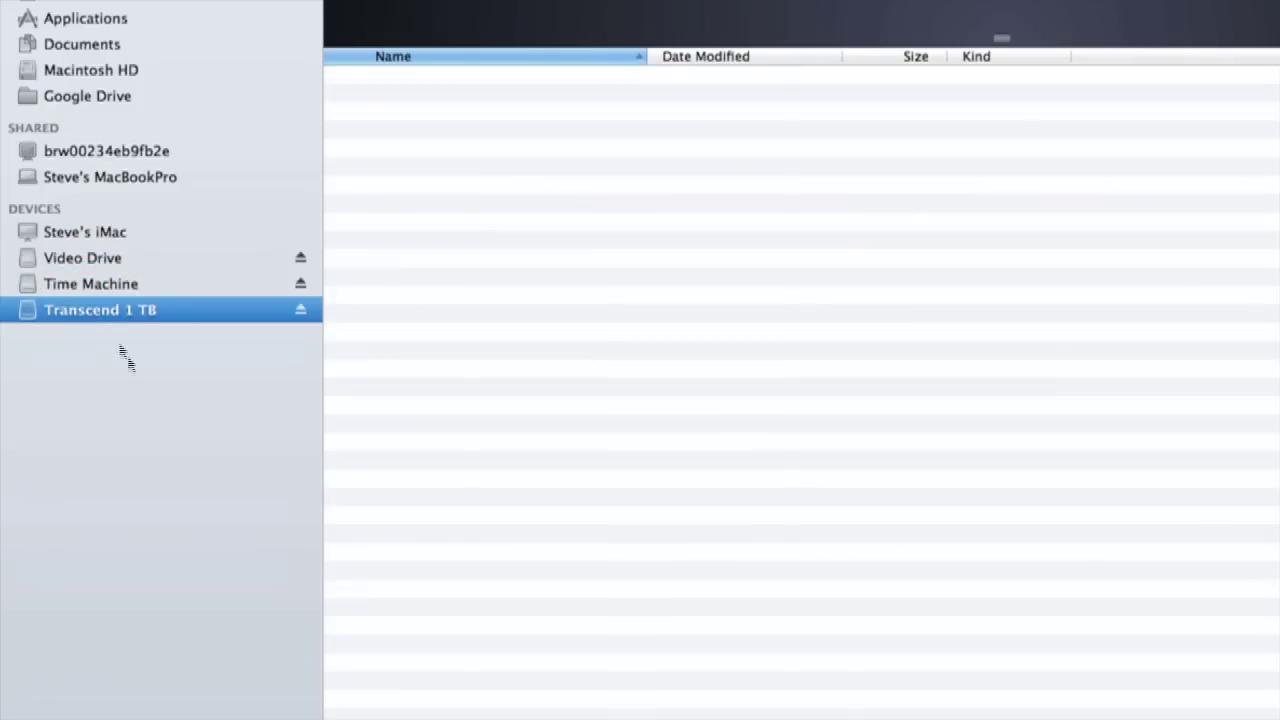
{"action": "right_click", "coordinate": [100, 309]}
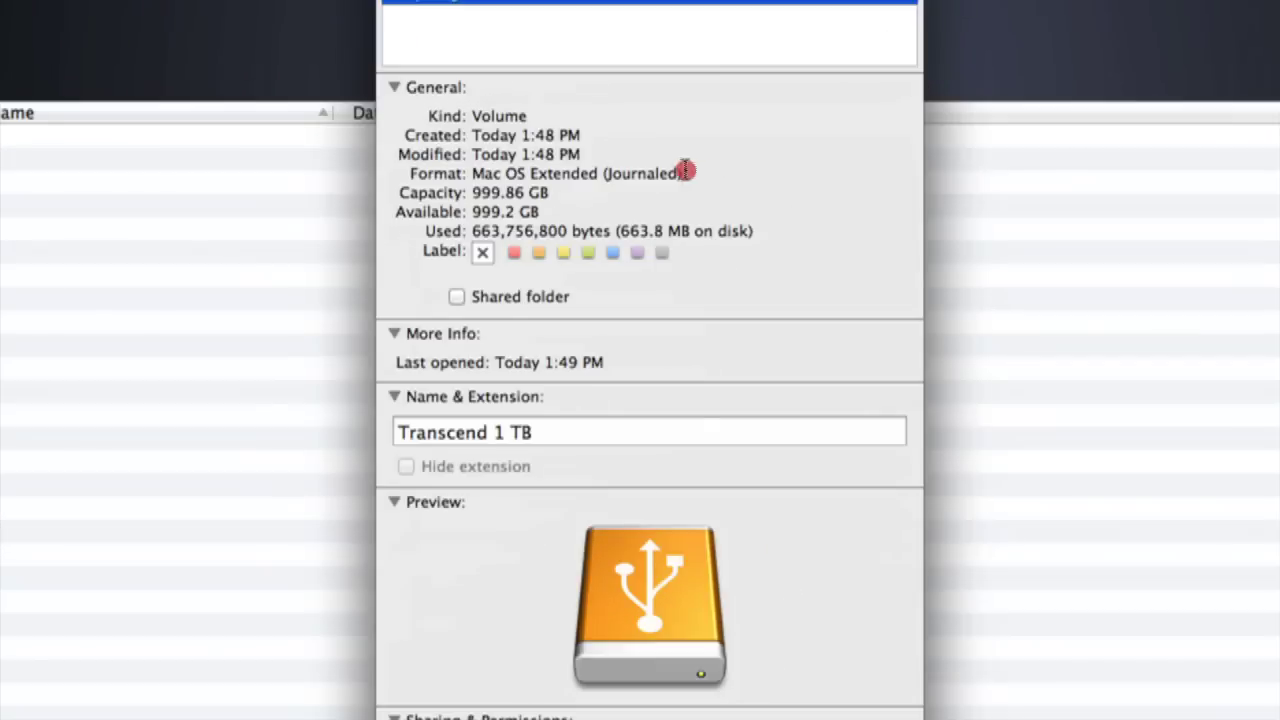
{"action": "double_click", "coordinate": [577, 173]}
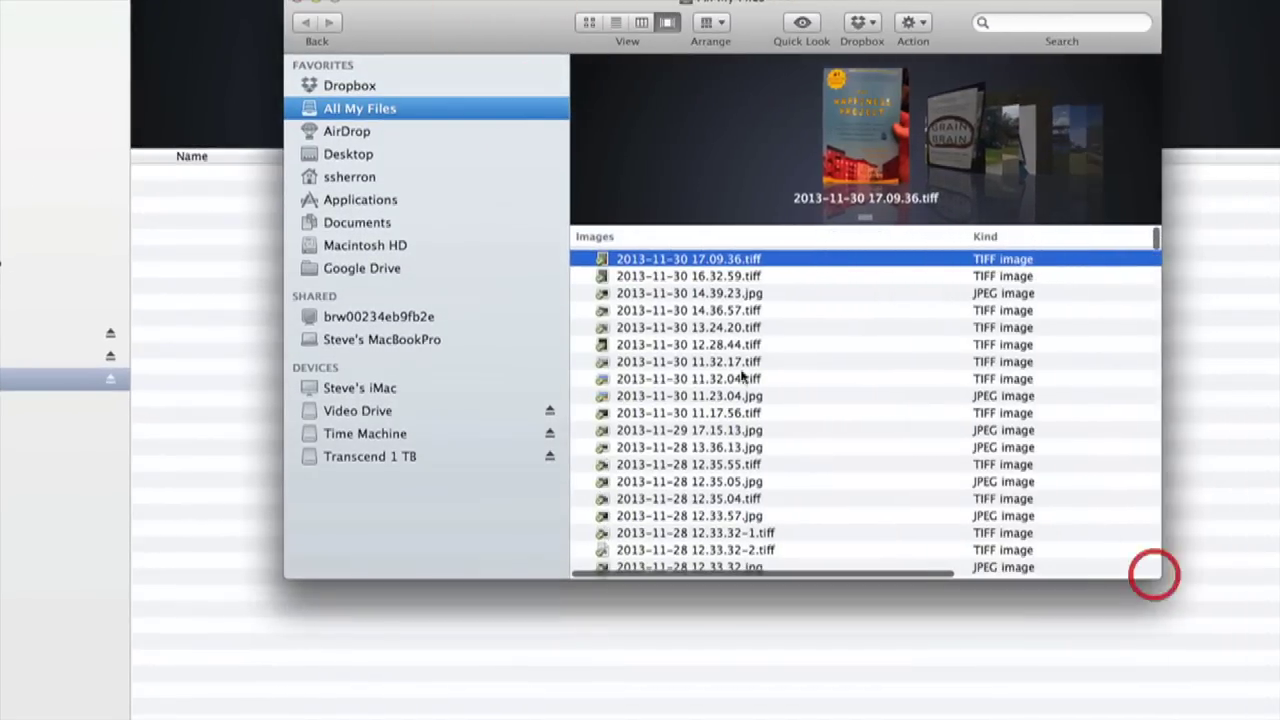
Copy the Desktop screenshot and DV Kitchen's face_slap.mov to the drive, then preview the video.
{"action": "left_click", "coordinate": [349, 154]}
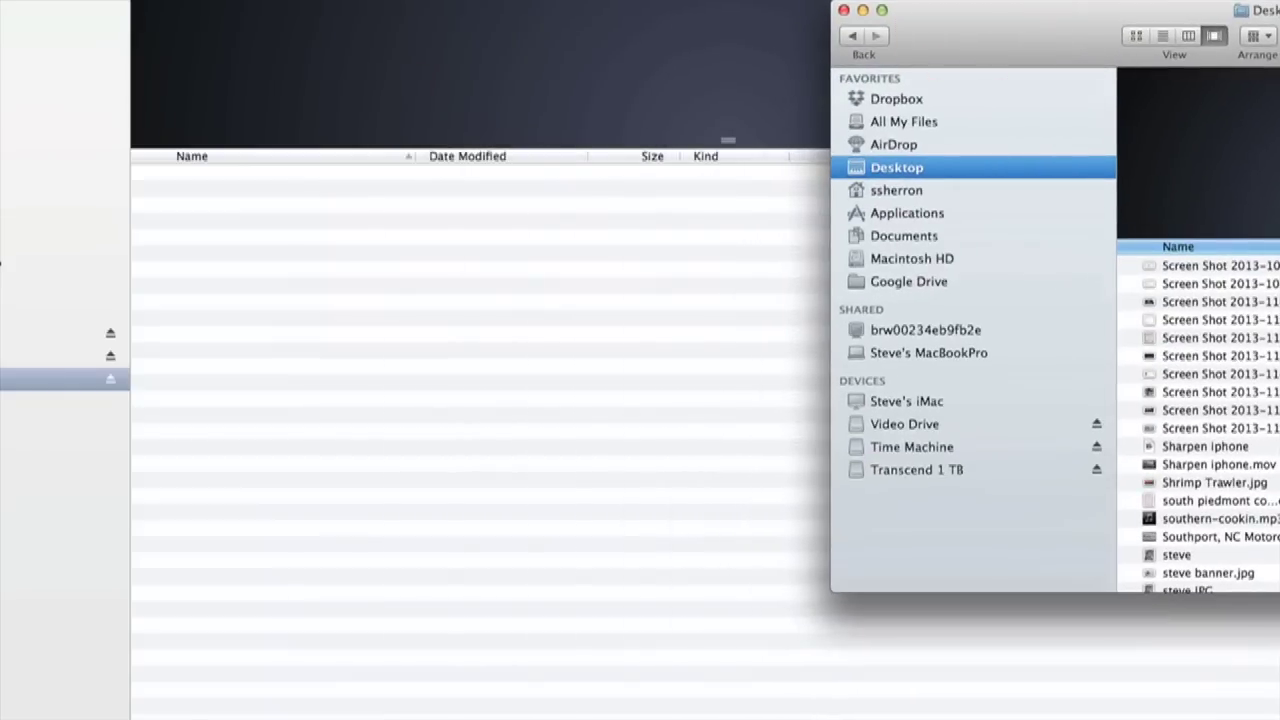
{"action": "mouse_move", "coordinate": [1248, 437]}
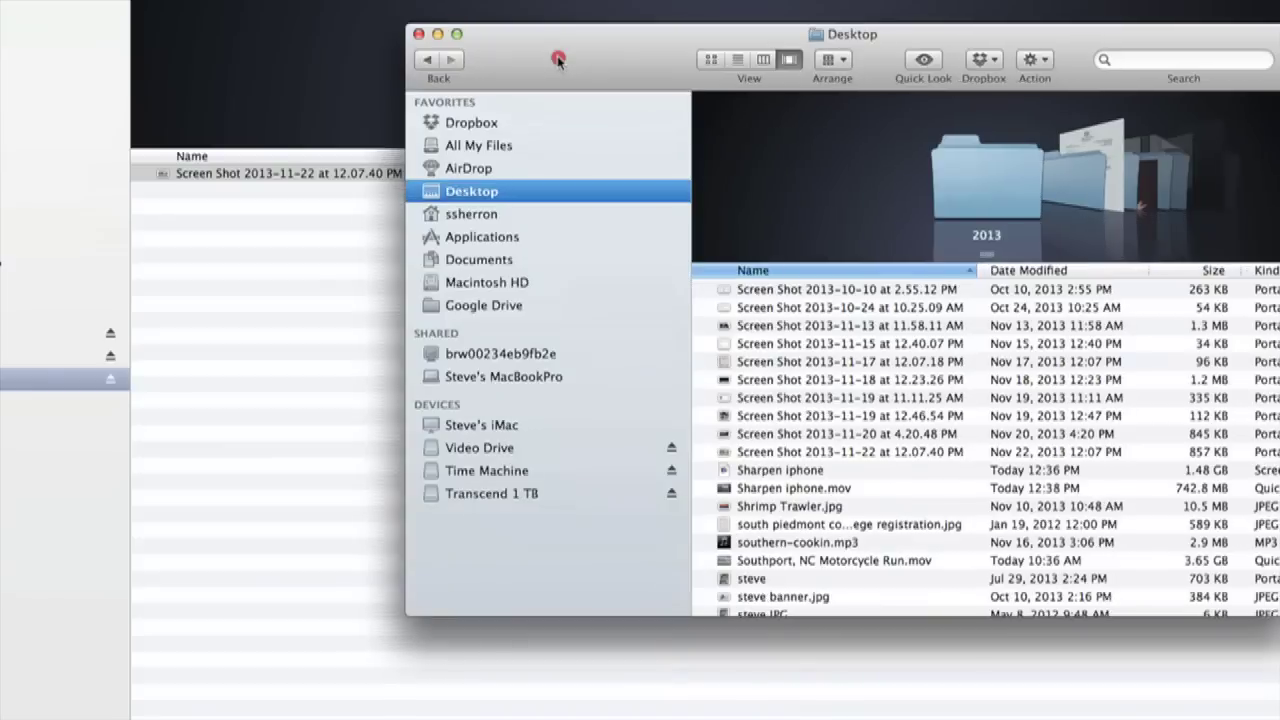
{"action": "left_click", "coordinate": [480, 259]}
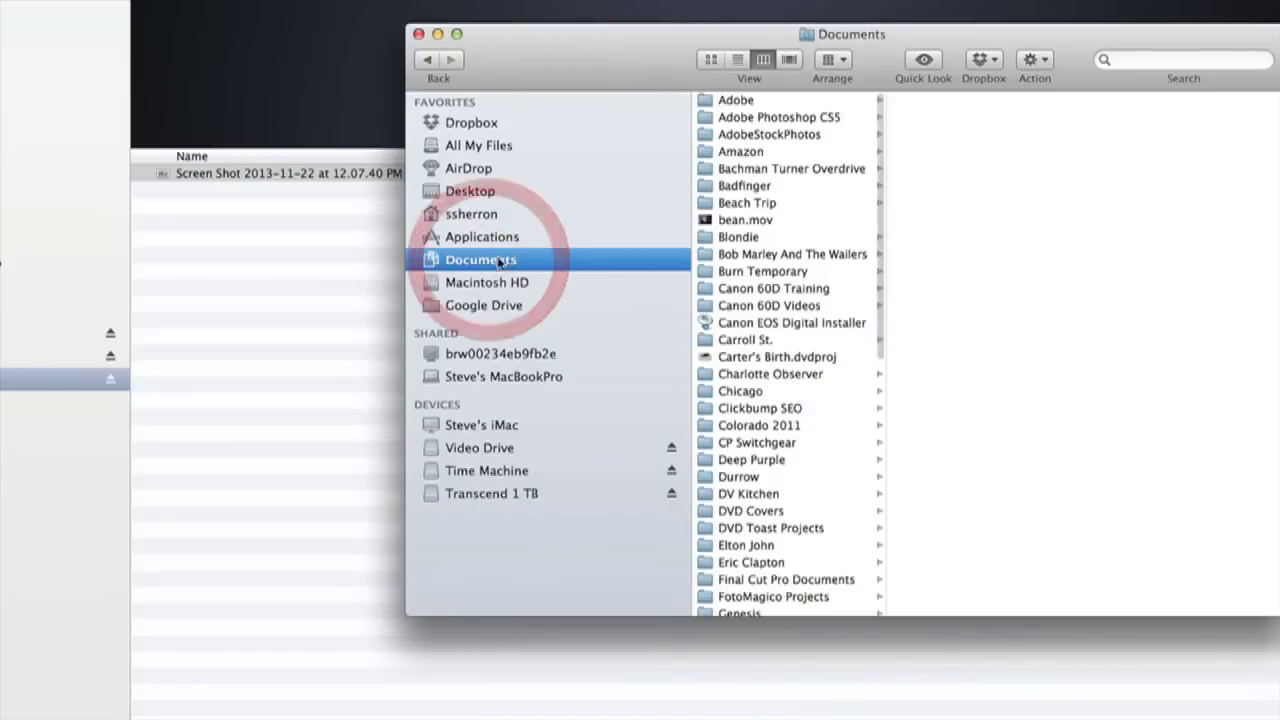
{"action": "left_click", "coordinate": [748, 385]}
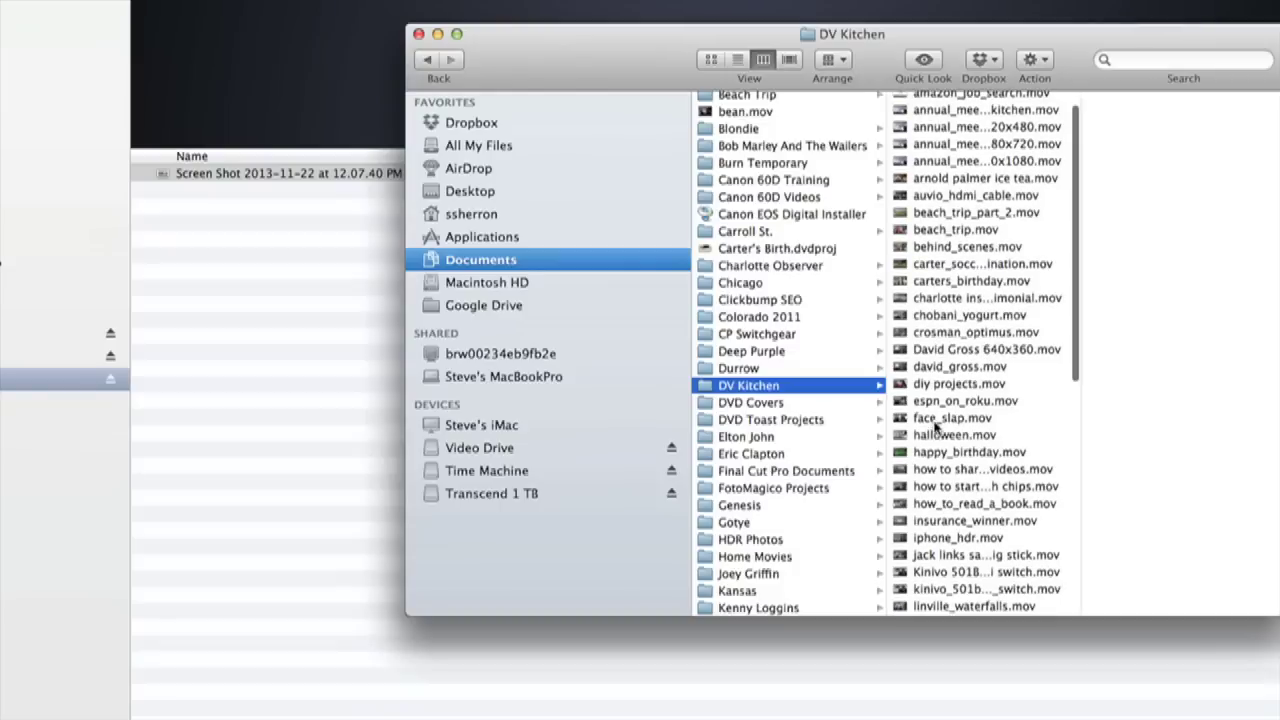
{"action": "left_click", "coordinate": [951, 418]}
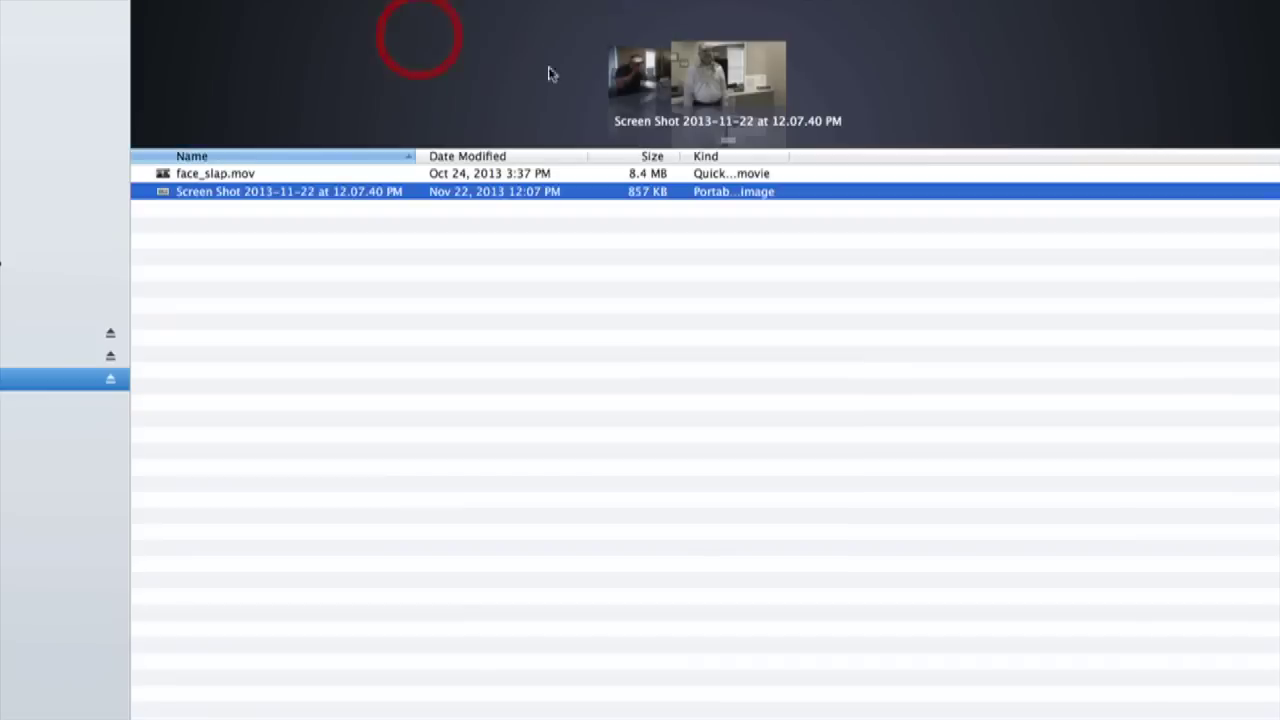
{"action": "mouse_move", "coordinate": [248, 176]}
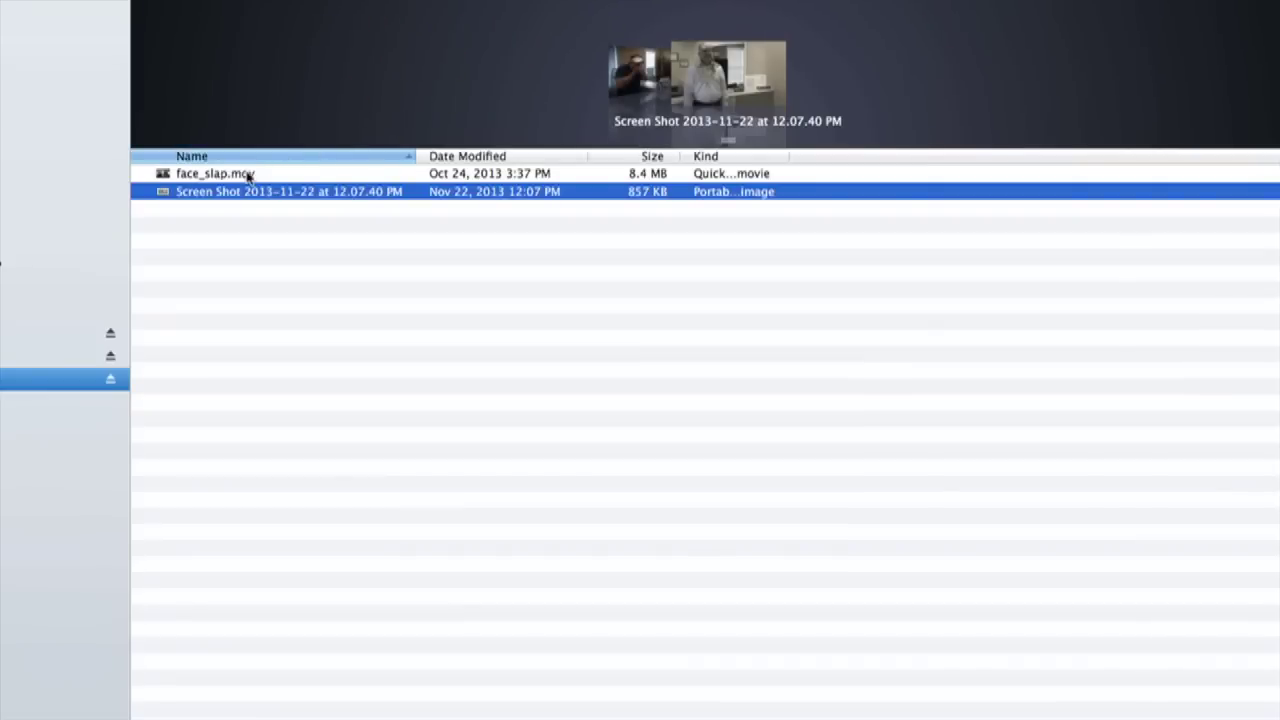
{"action": "left_click", "coordinate": [216, 173]}
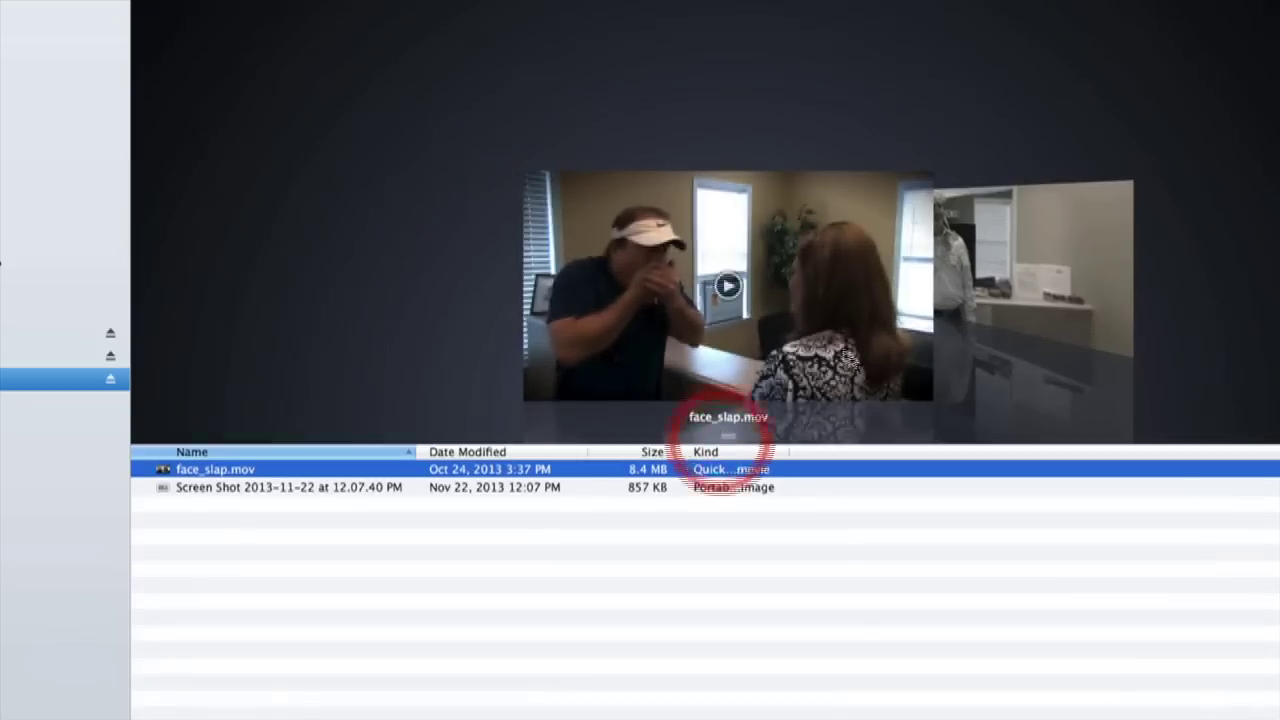
{"action": "left_click", "coordinate": [728, 286]}
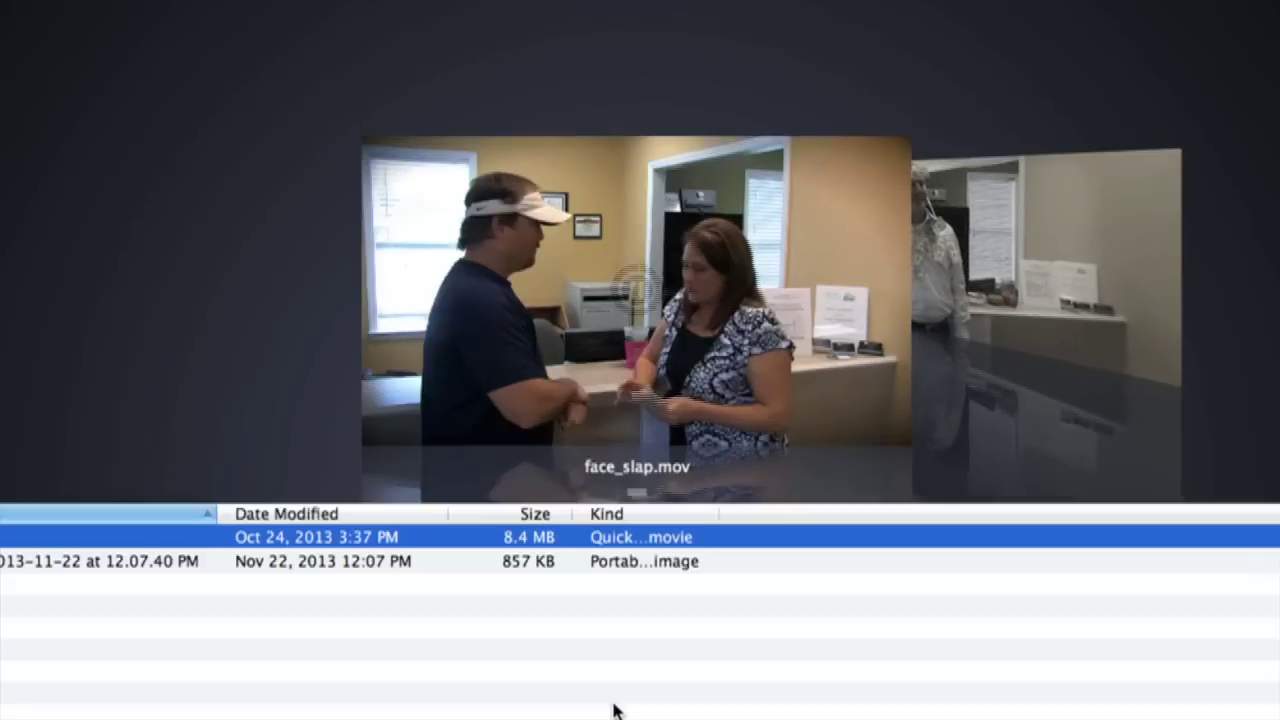